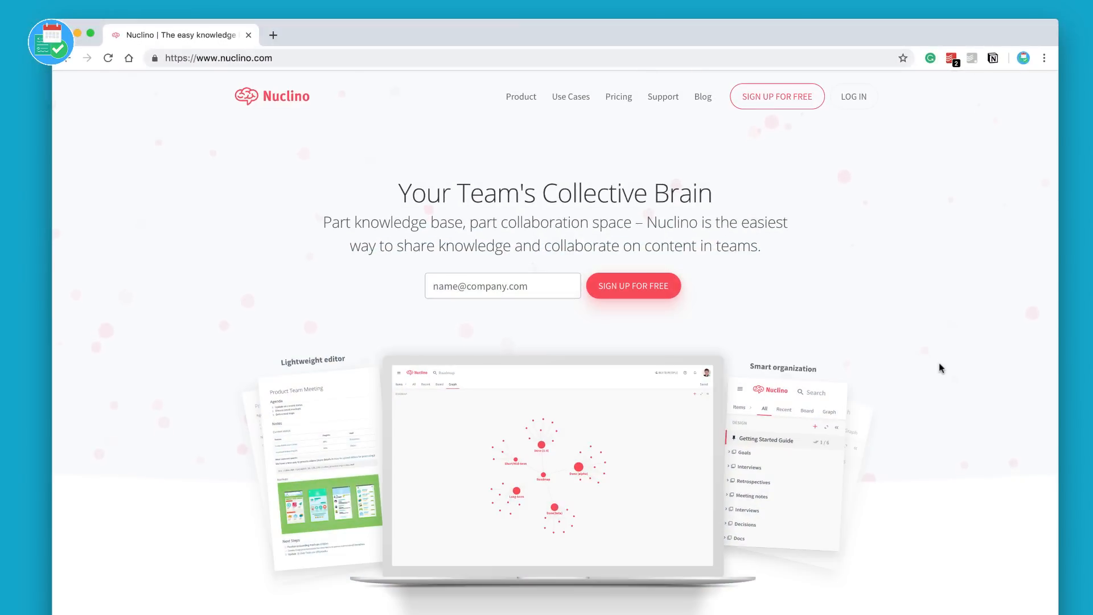
Start a Todoist task on the Superhuman conversation, typing 'Let's' and 'ccess to Suprt' as its title
scroll("down", 3)
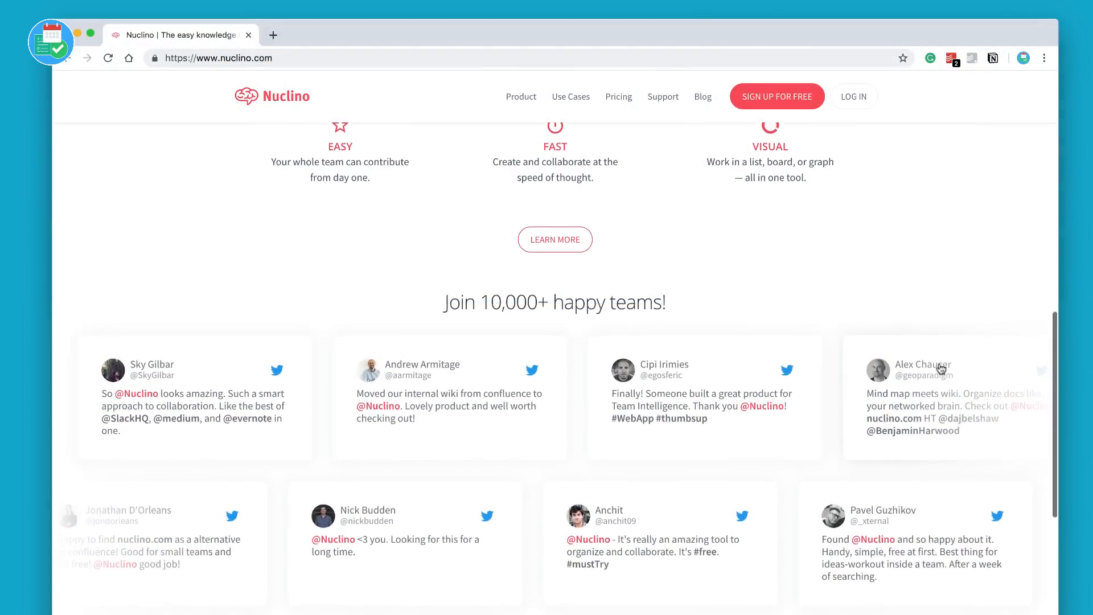
scroll("up", 3)
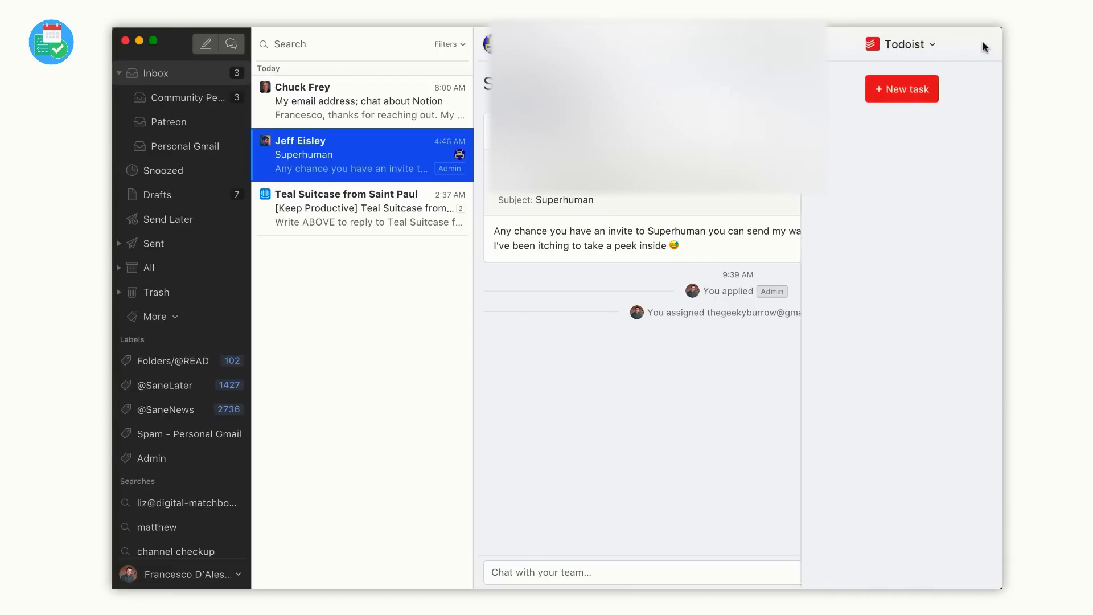
left_click(900, 89)
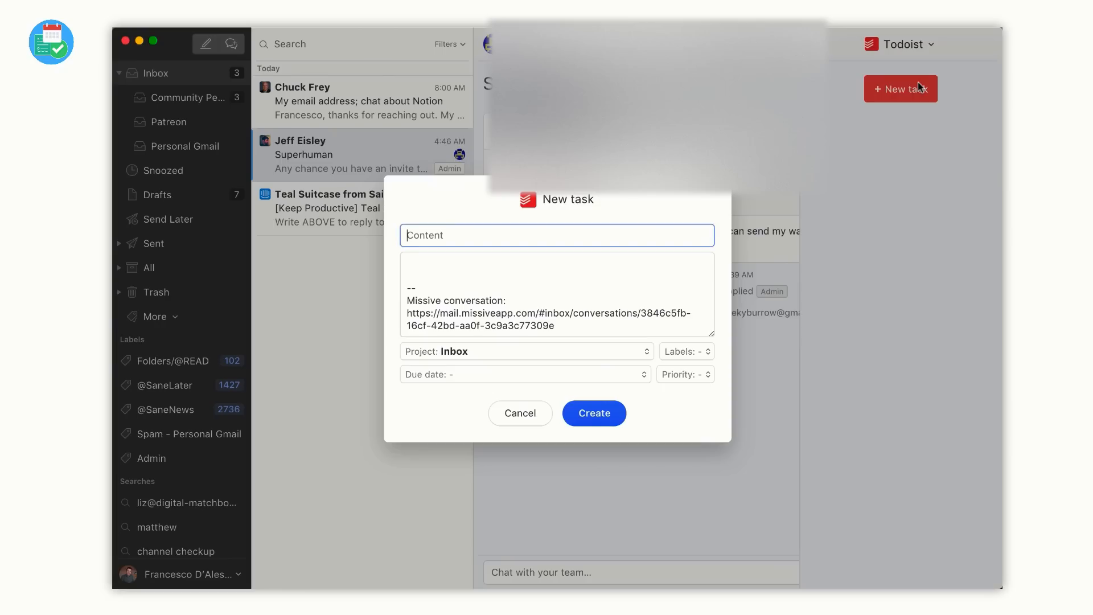
type("Let's")
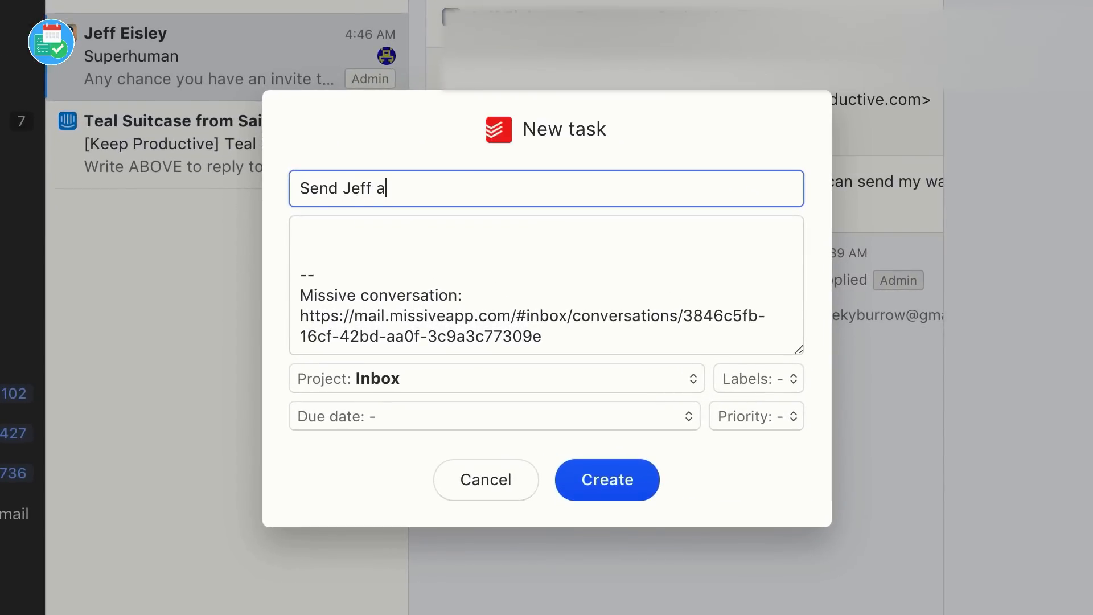
type("ccess to Suprt")
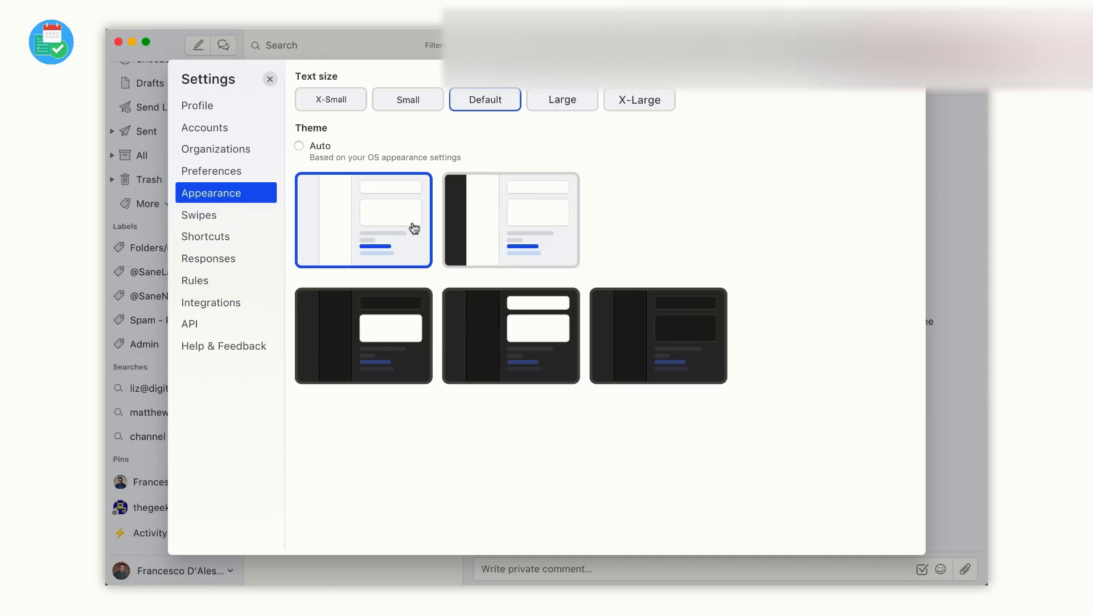
Set Missive's theme to light with dark sidebar and interface text size to Small
left_click(362, 336)
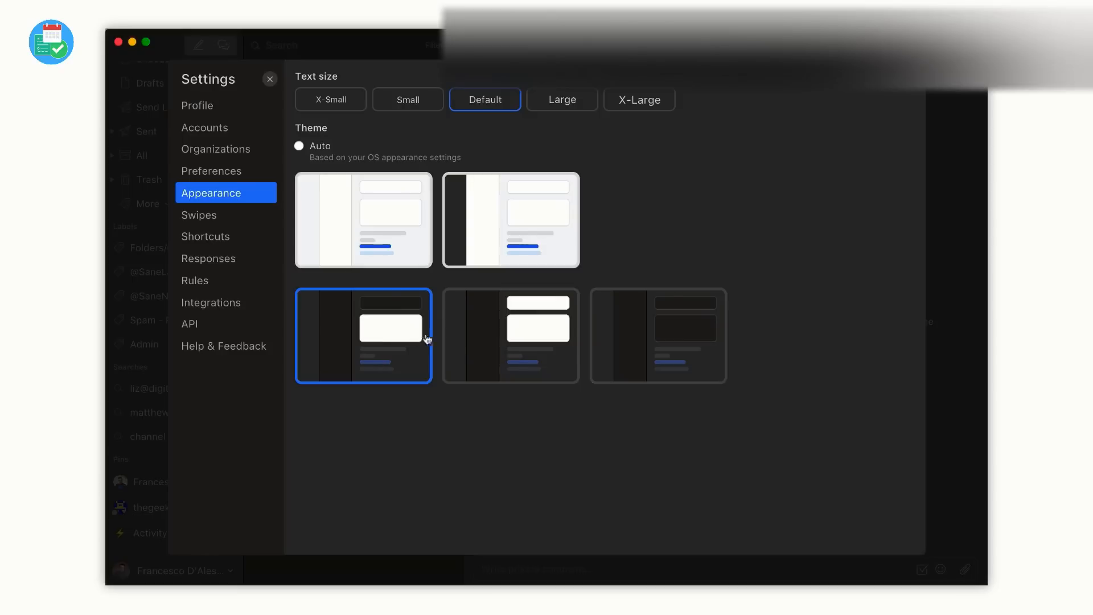
left_click(510, 220)
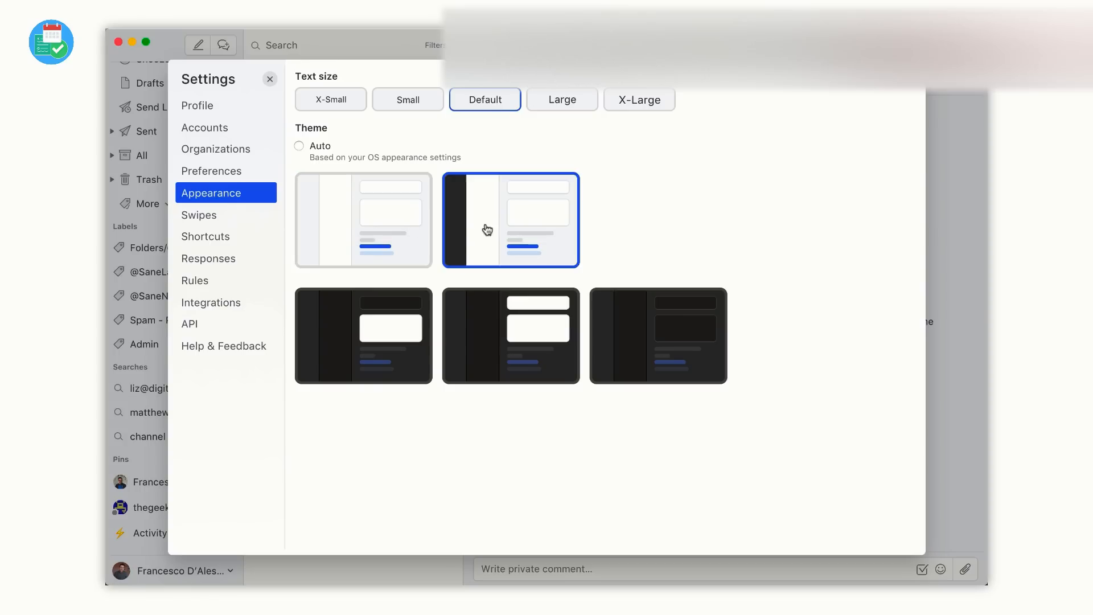
mouse_move(417, 108)
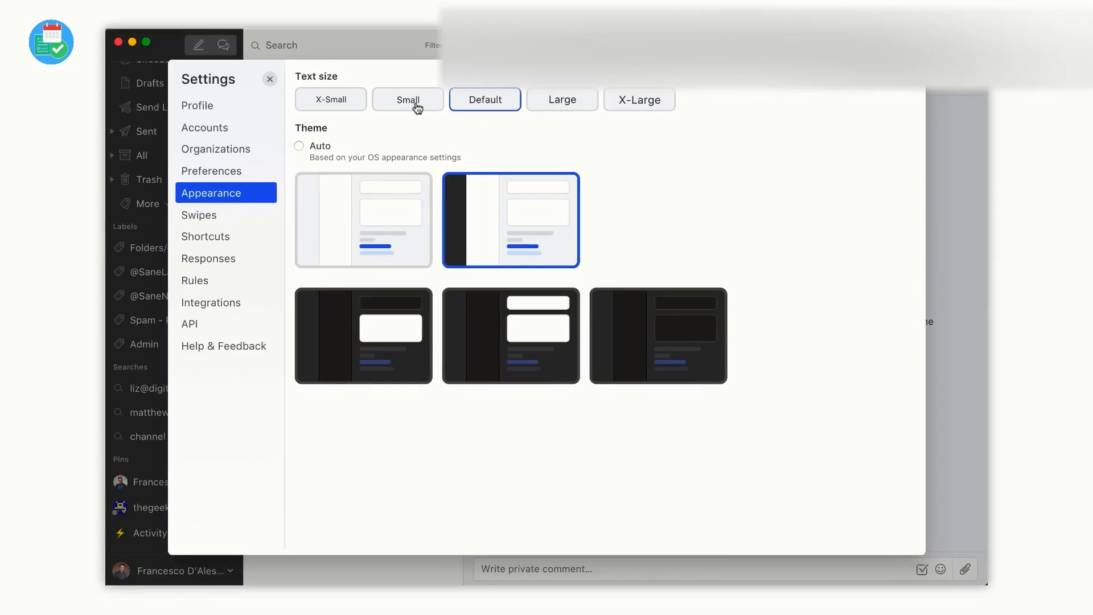
left_click(408, 99)
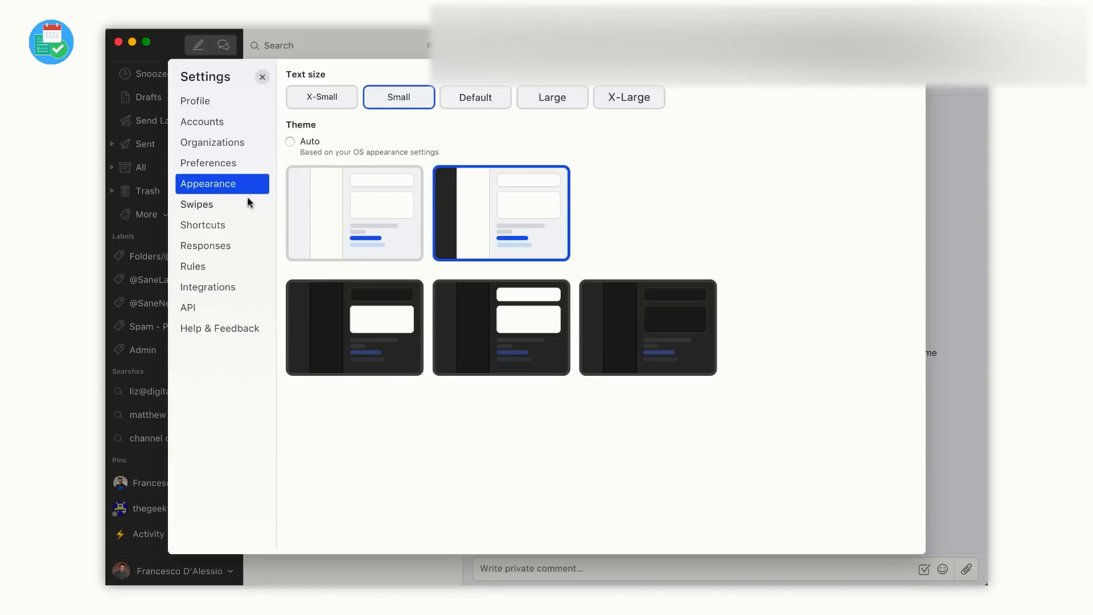
Review Missive's Swipes and keyboard Shortcuts settings
left_click(196, 205)
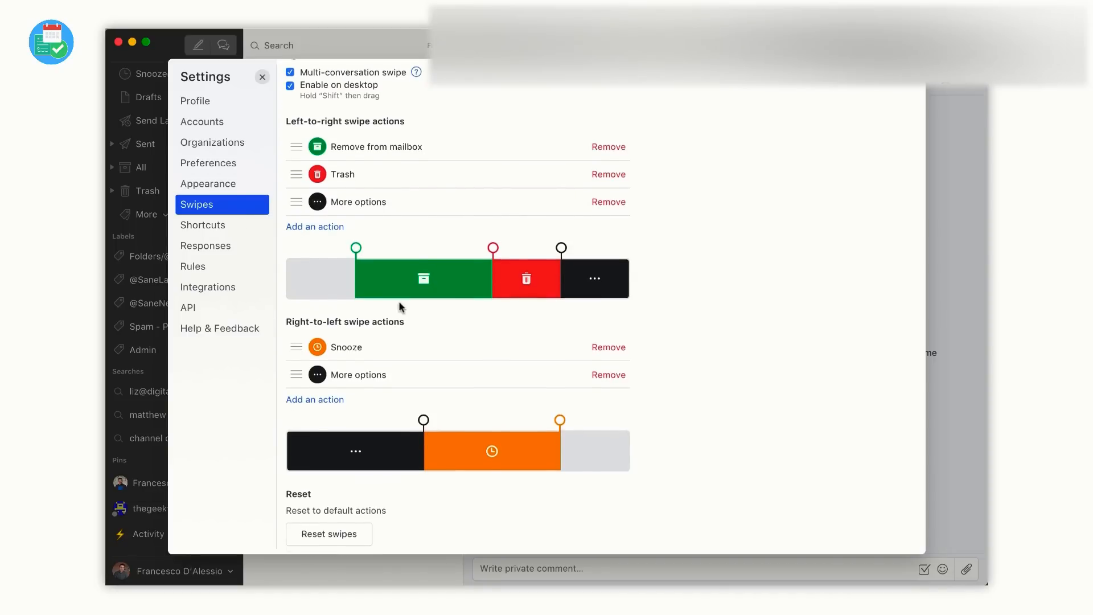
scroll("up", 3)
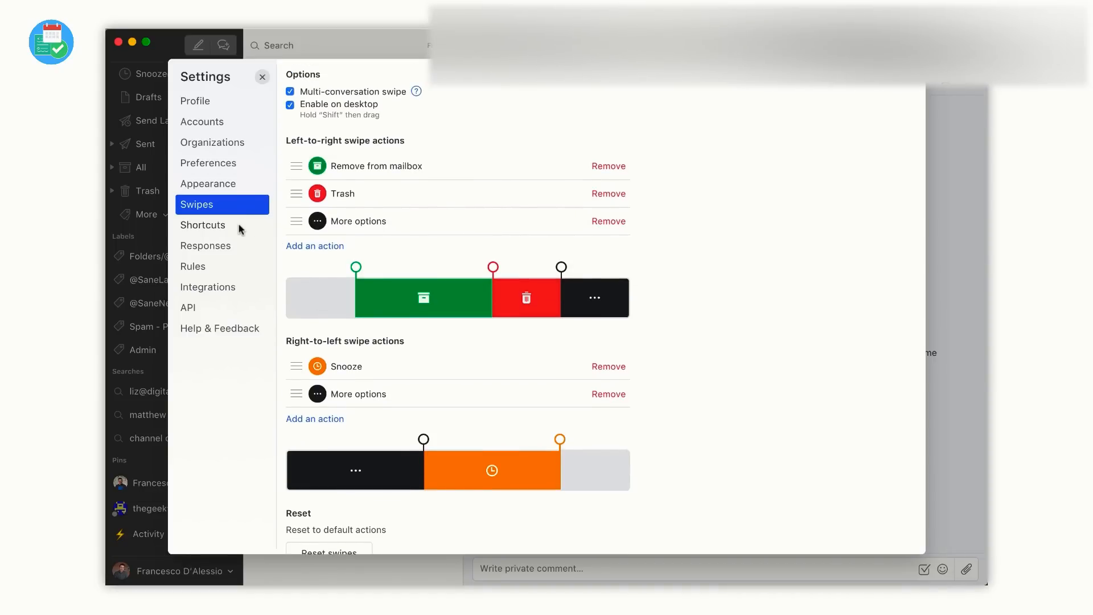
left_click(206, 245)
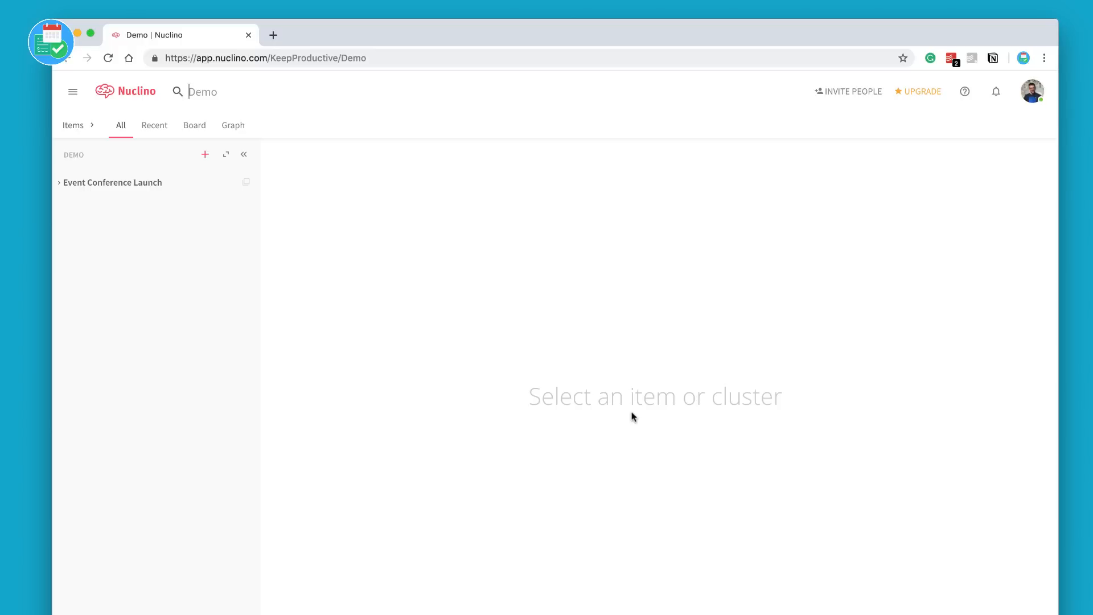
mouse_move(124, 195)
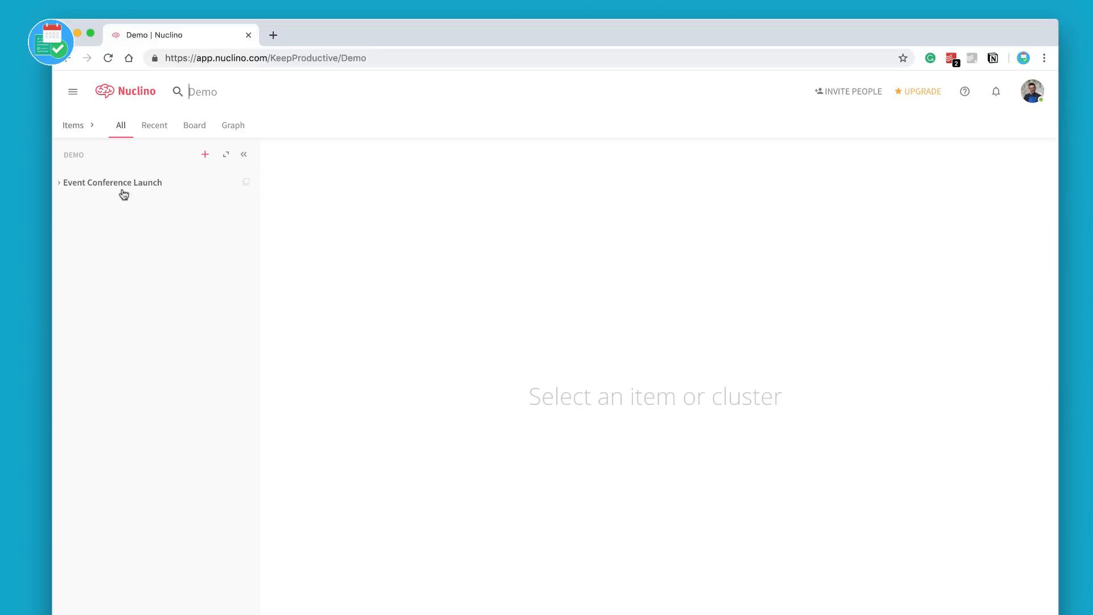
Expand the Event Conference Launch cluster and display the workspace items as a graph
left_click(112, 182)
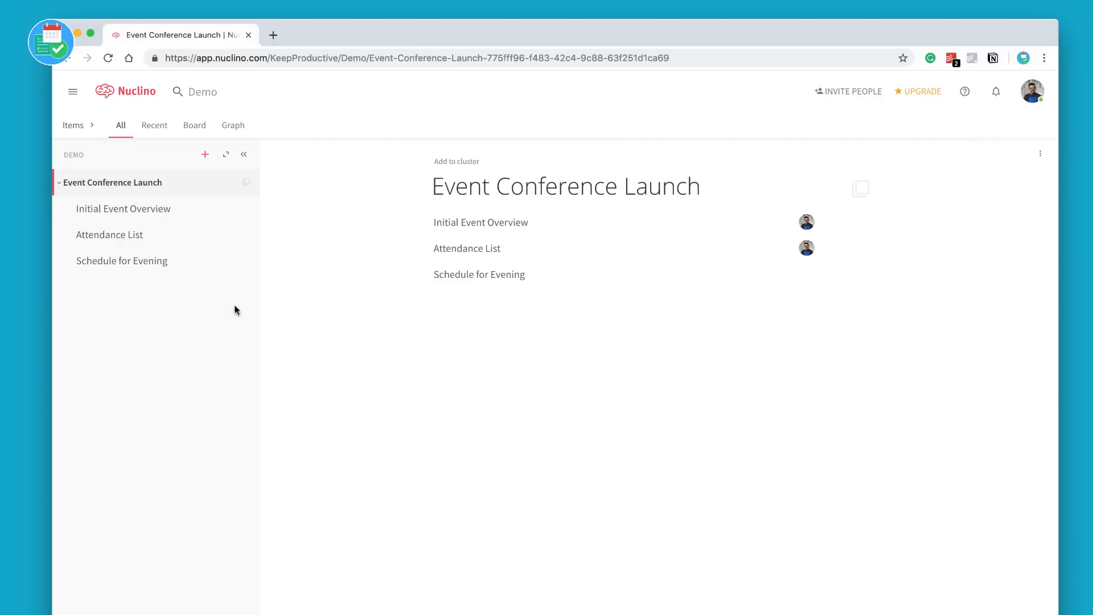
left_click(233, 125)
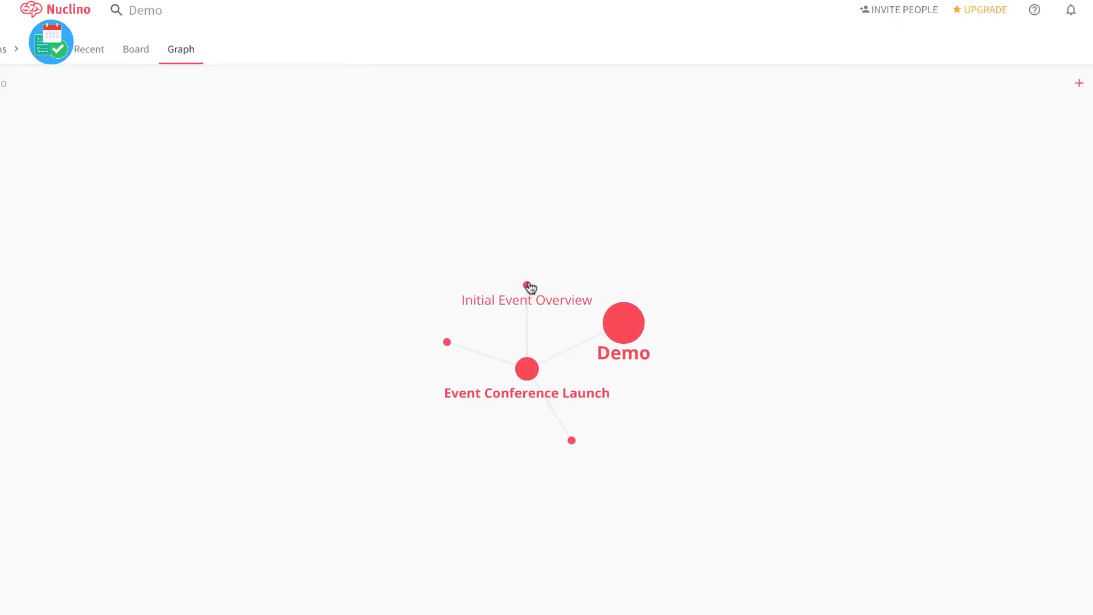
Open Attendance List and Initial Event Overview from graph nodes, then return to the All list
left_click(528, 288)
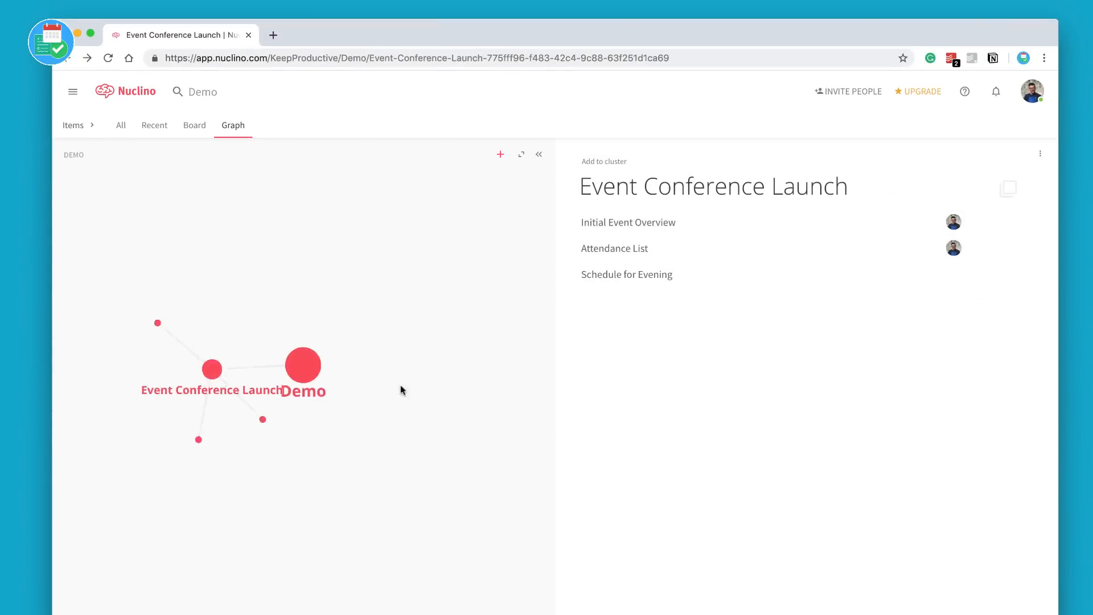
left_click(614, 248)
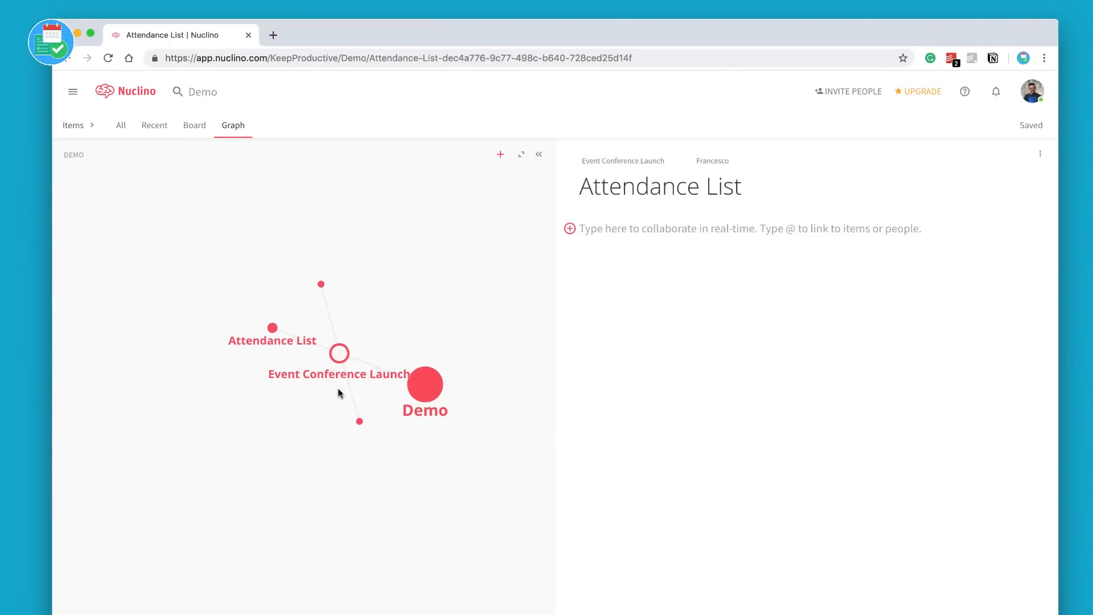
left_click(320, 284)
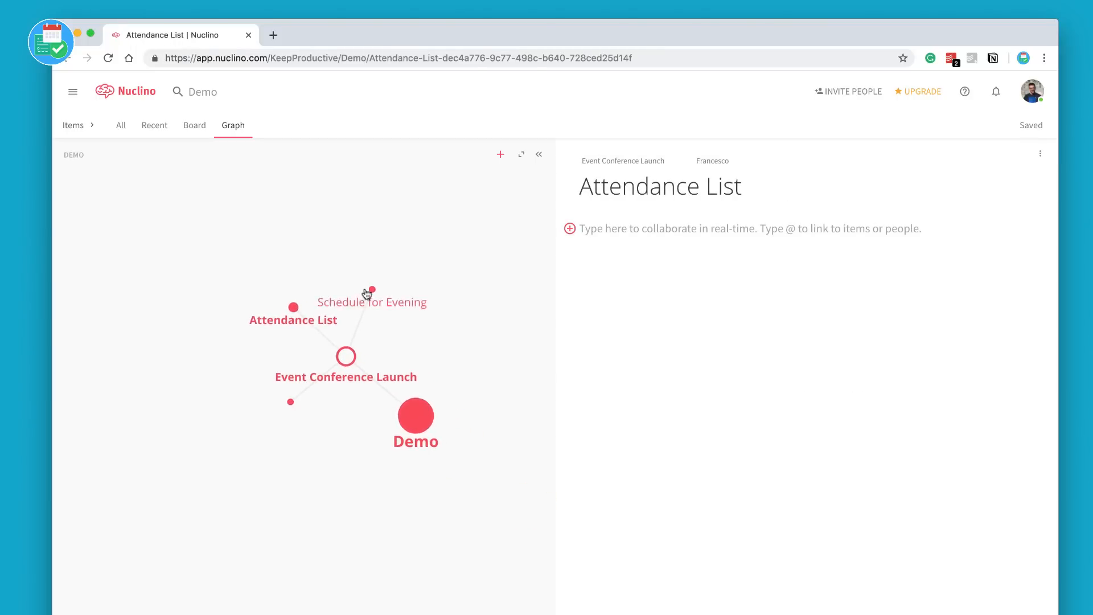
left_click(291, 402)
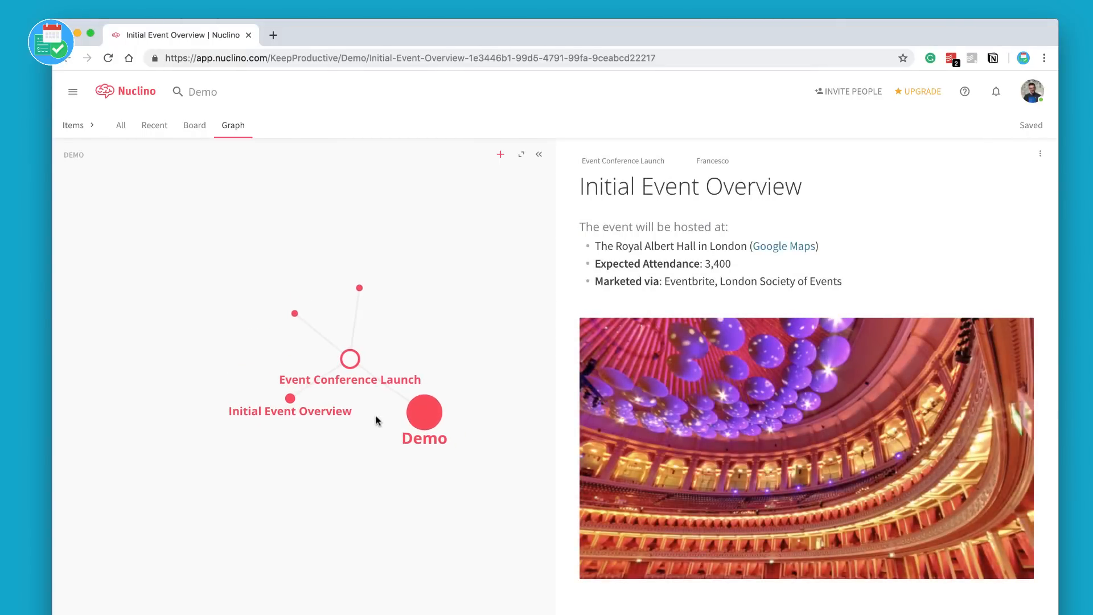
mouse_move(521, 155)
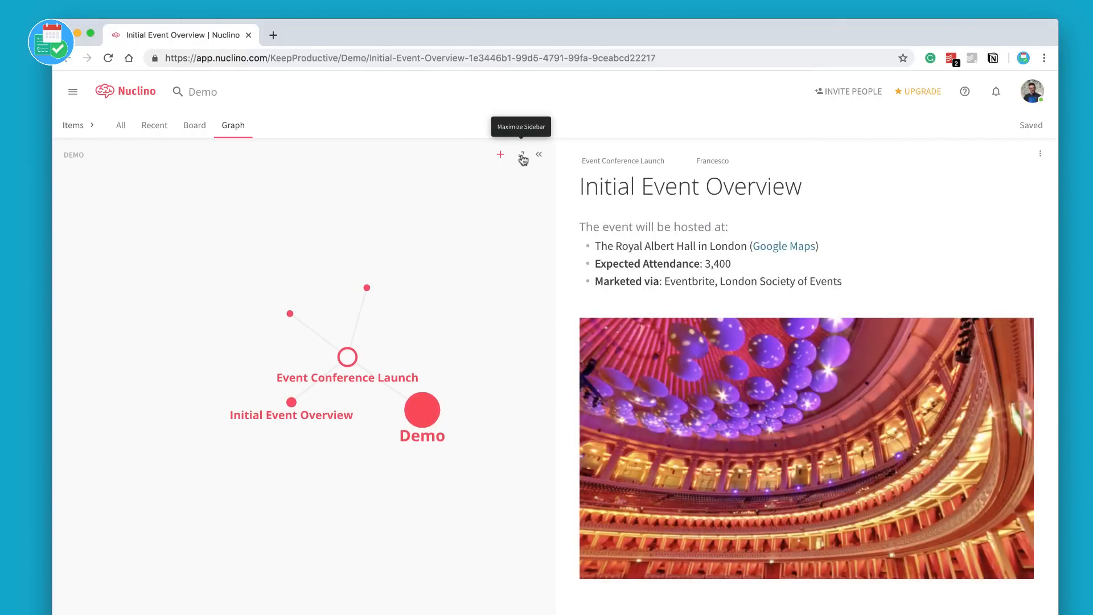
mouse_move(83, 129)
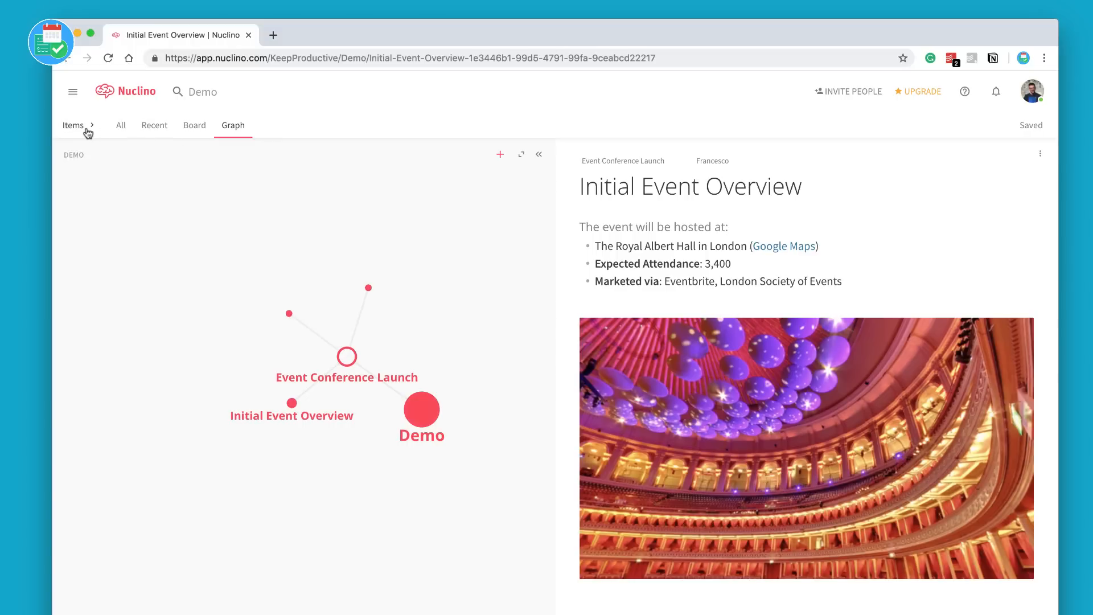
left_click(120, 124)
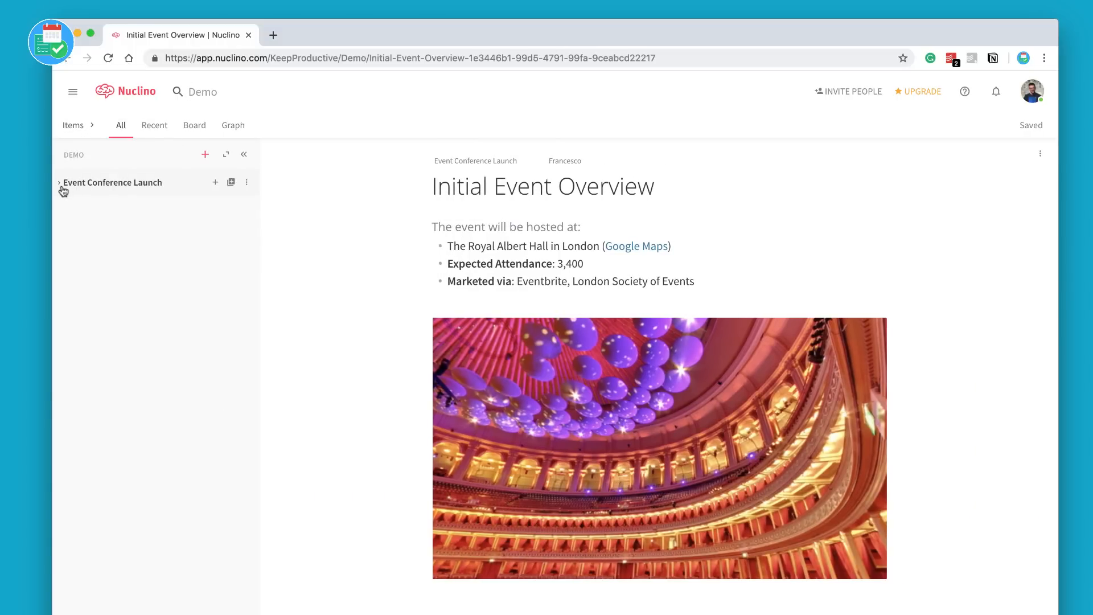
Add a new Untitled cluster above Event Conference Launch and reopen Initial Event Overview
left_click(202, 91)
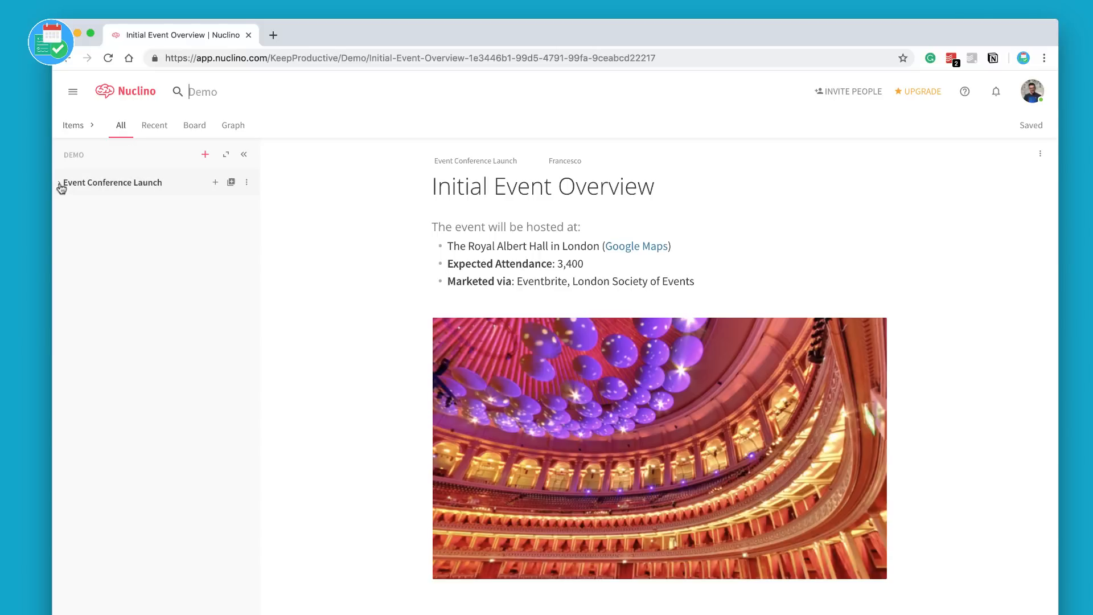
left_click(62, 183)
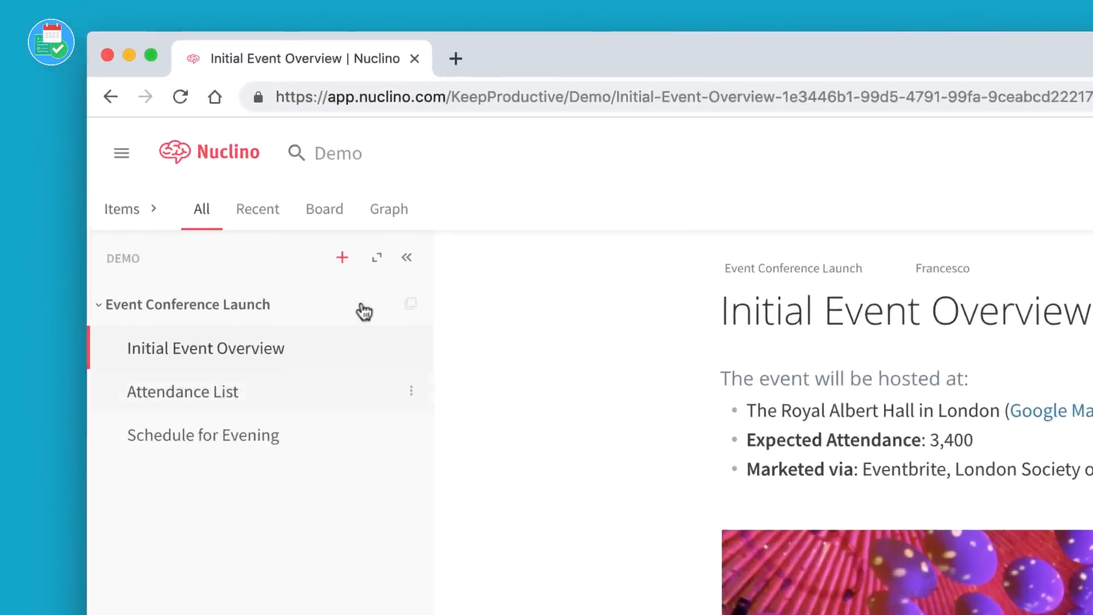
left_click(341, 257)
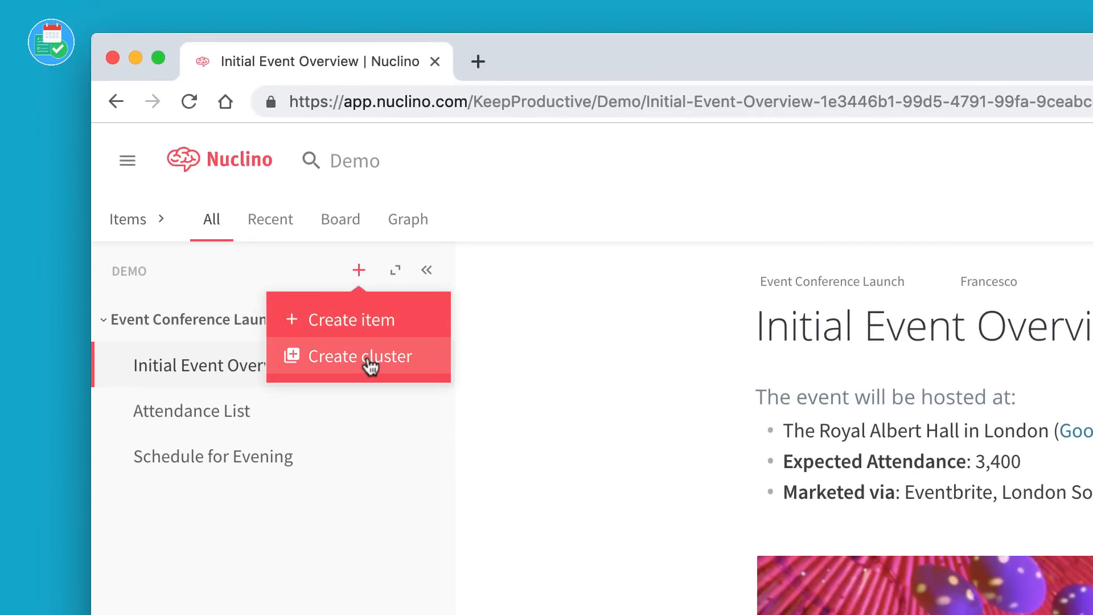
left_click(354, 357)
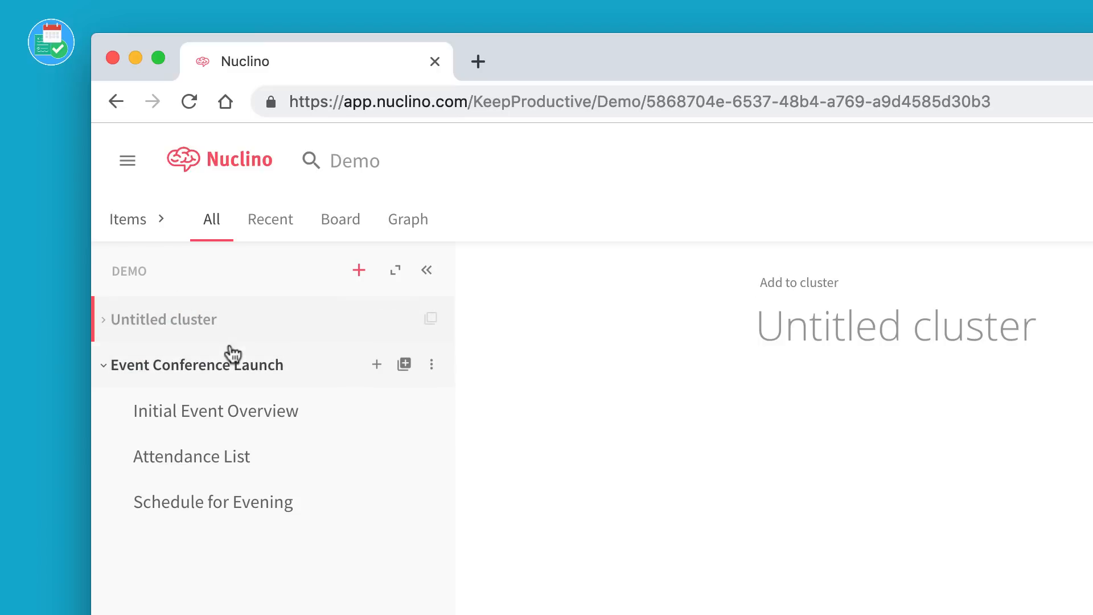
mouse_move(220, 328)
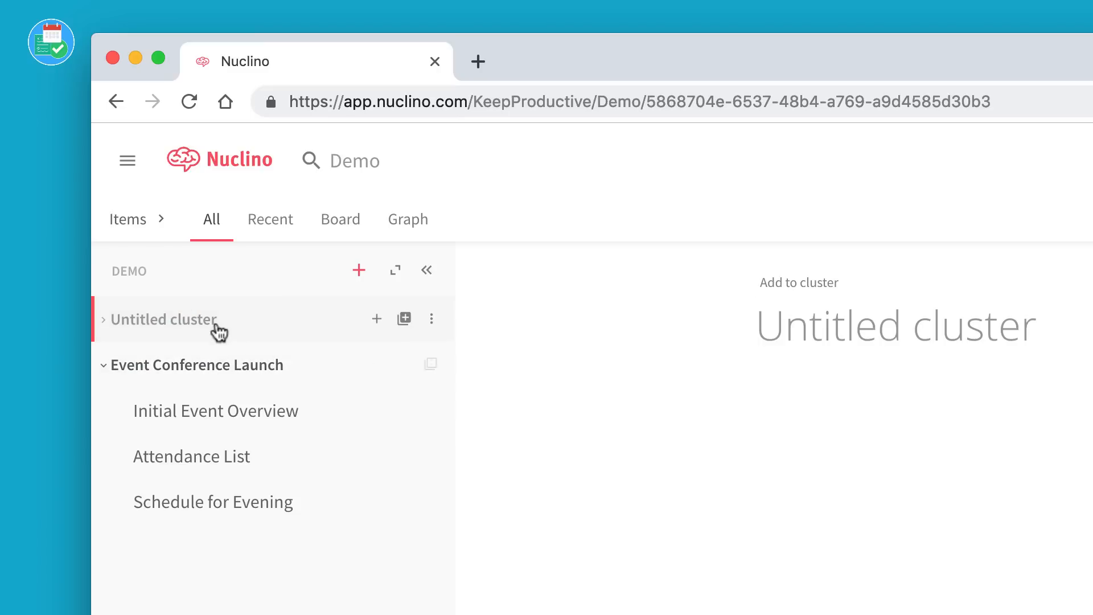
left_click(198, 365)
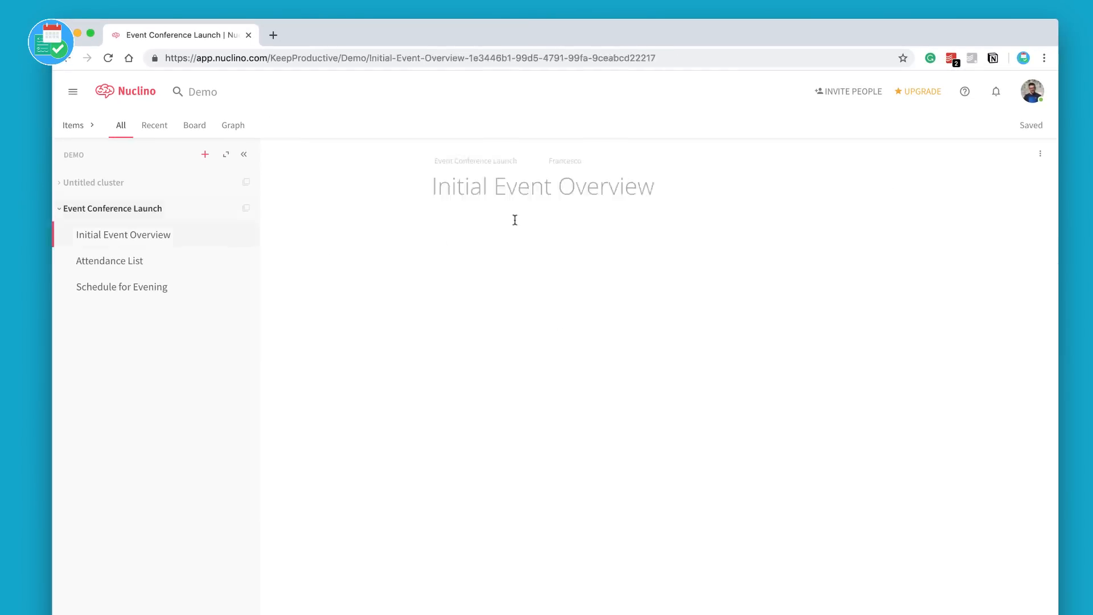
left_click(205, 154)
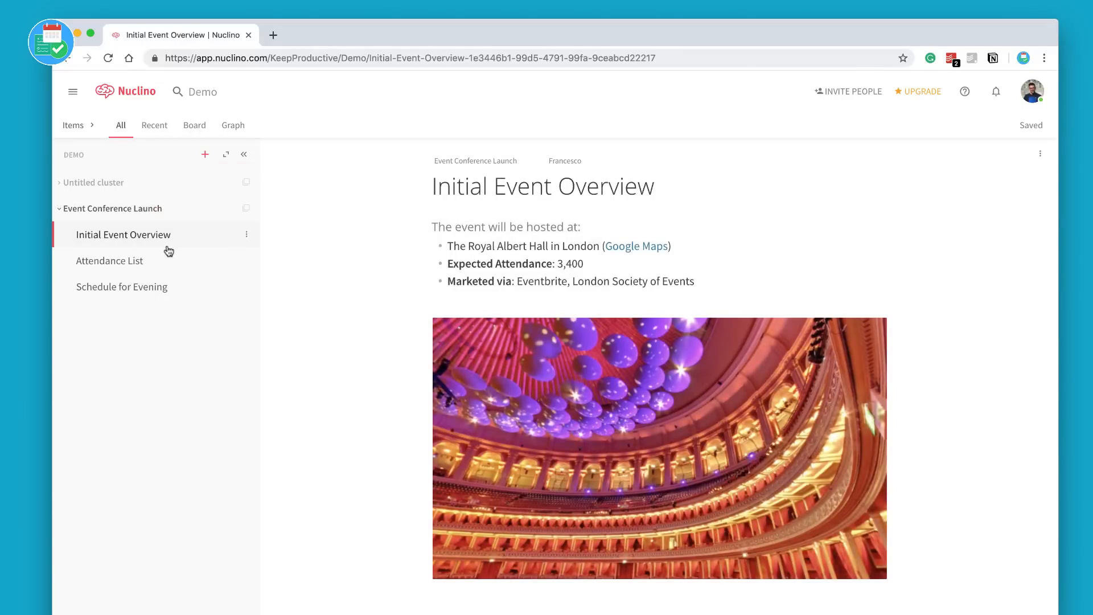
mouse_move(516, 312)
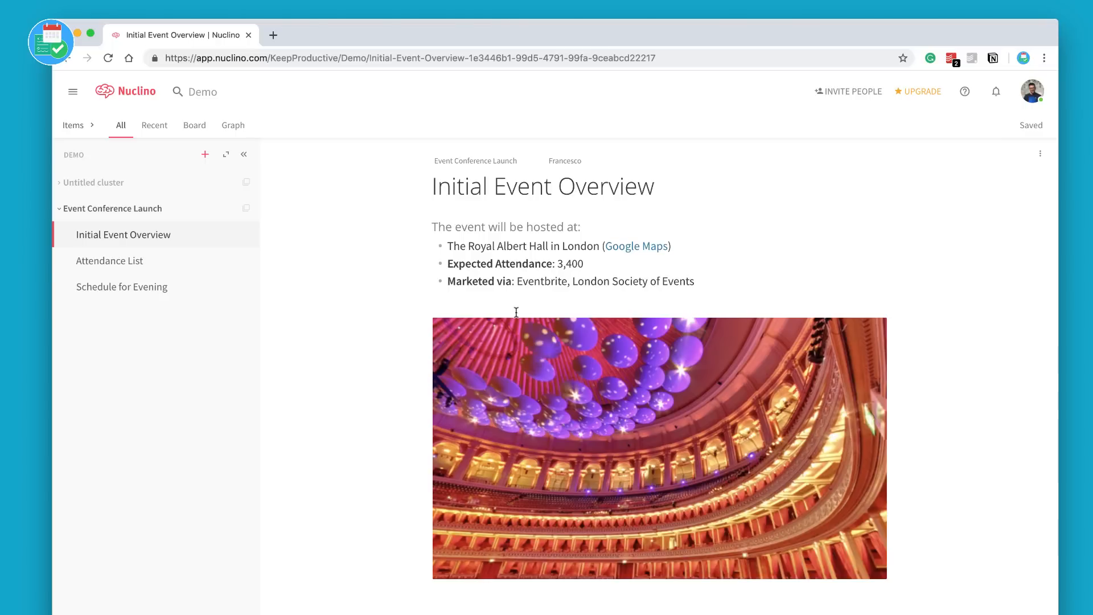
mouse_move(514, 366)
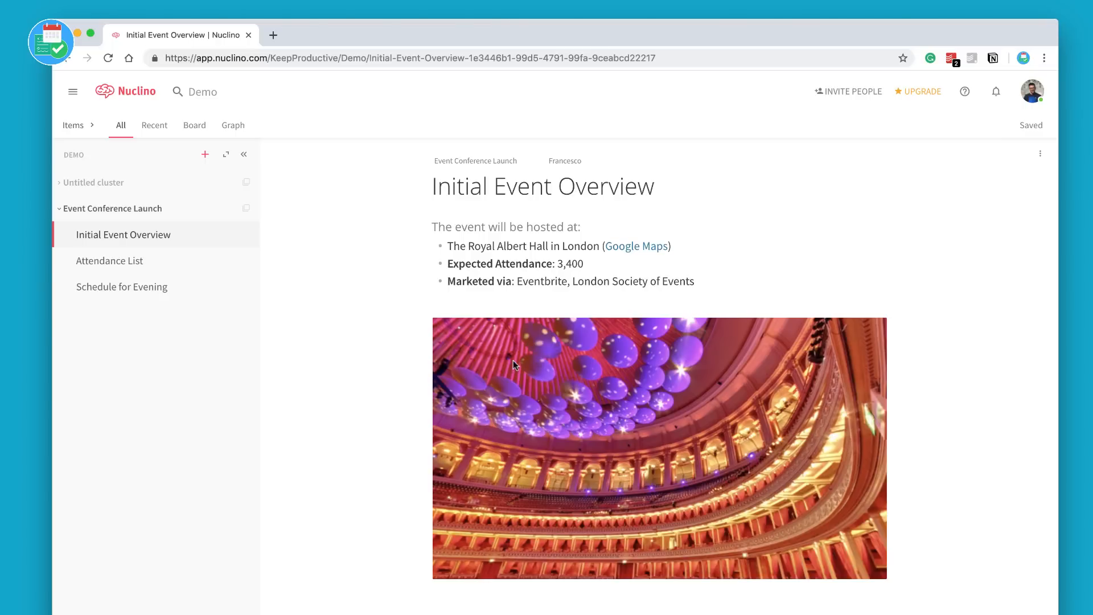
mouse_move(493, 496)
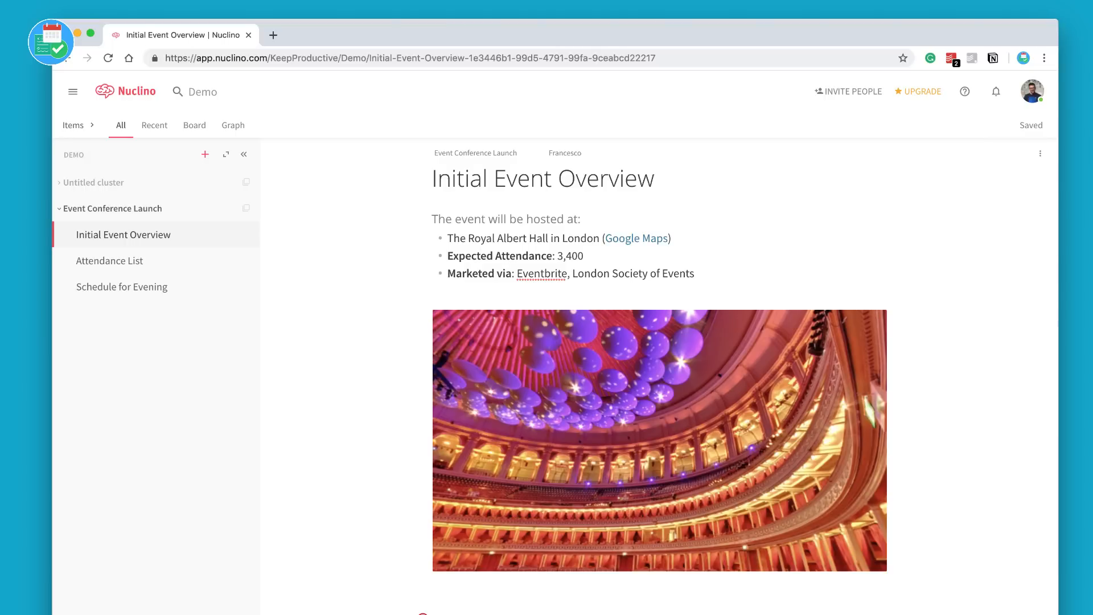
left_click(360, 551)
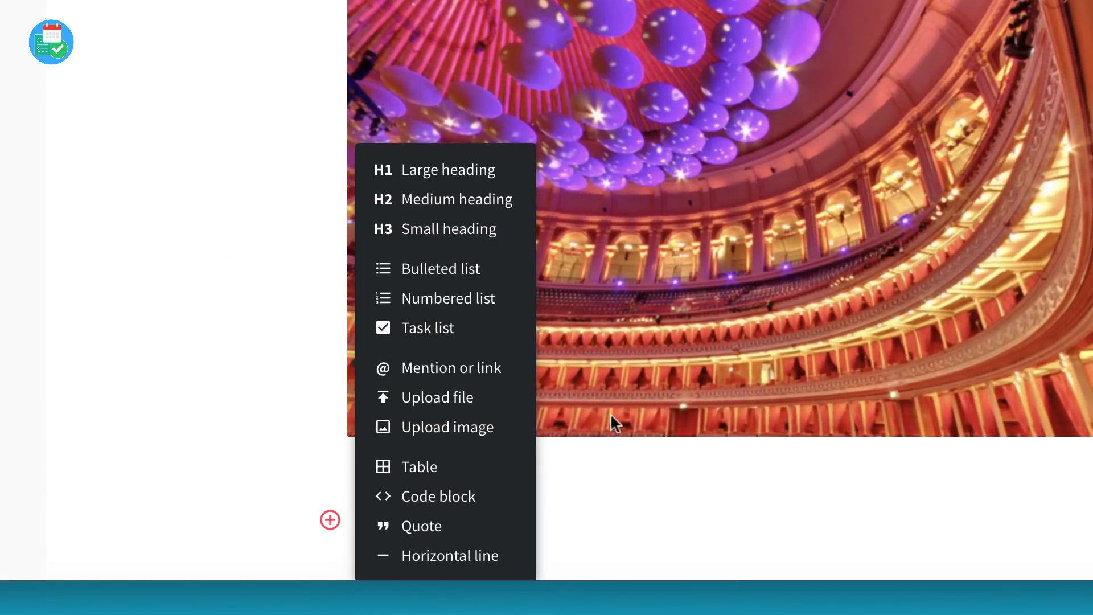
mouse_move(457, 367)
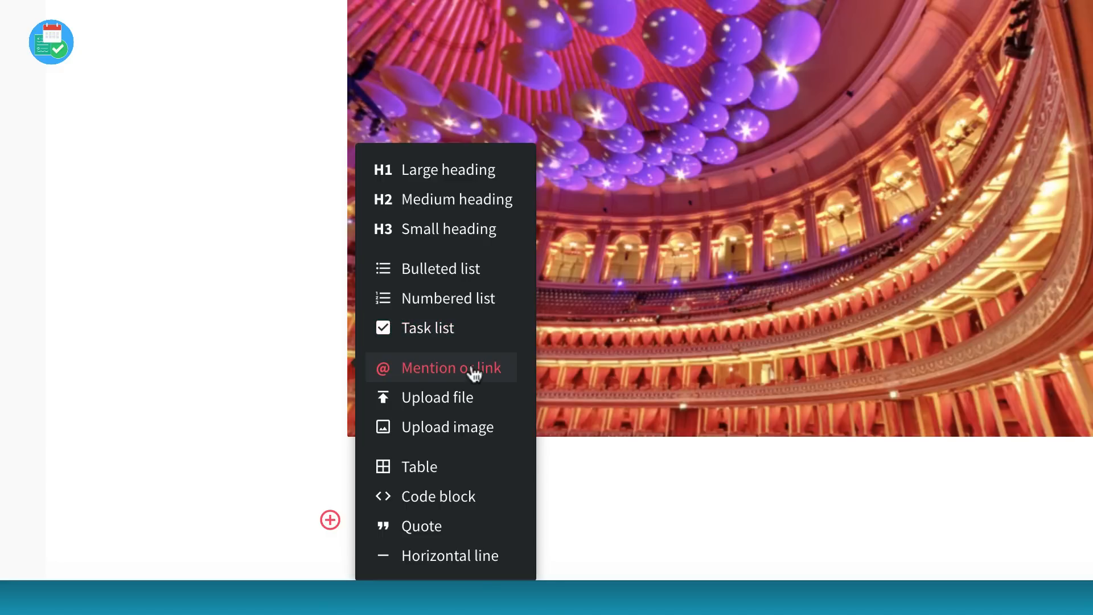
mouse_move(449, 426)
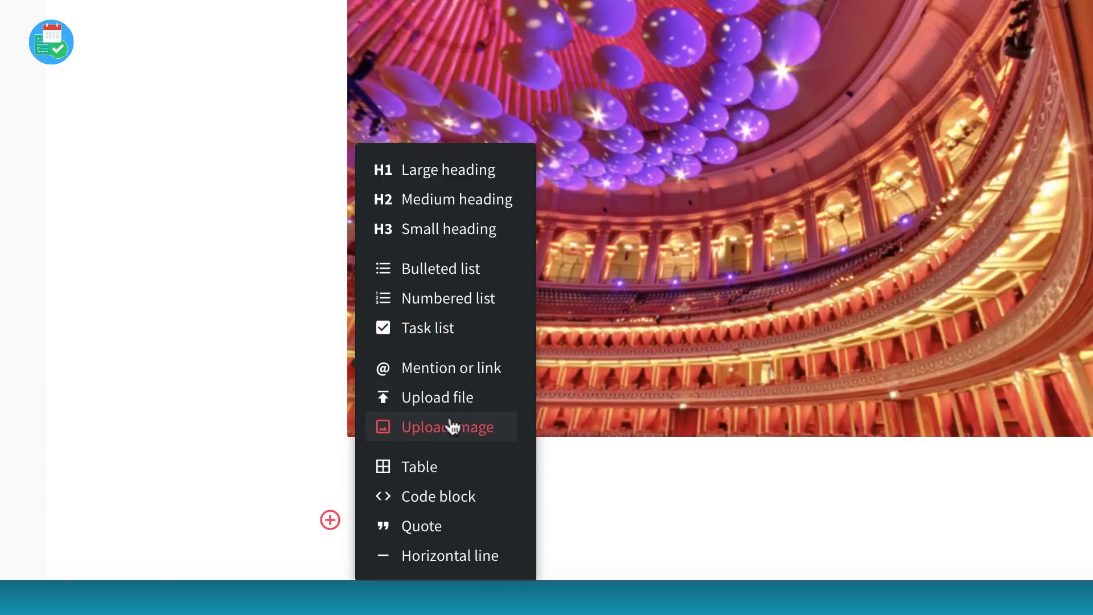
mouse_move(450, 556)
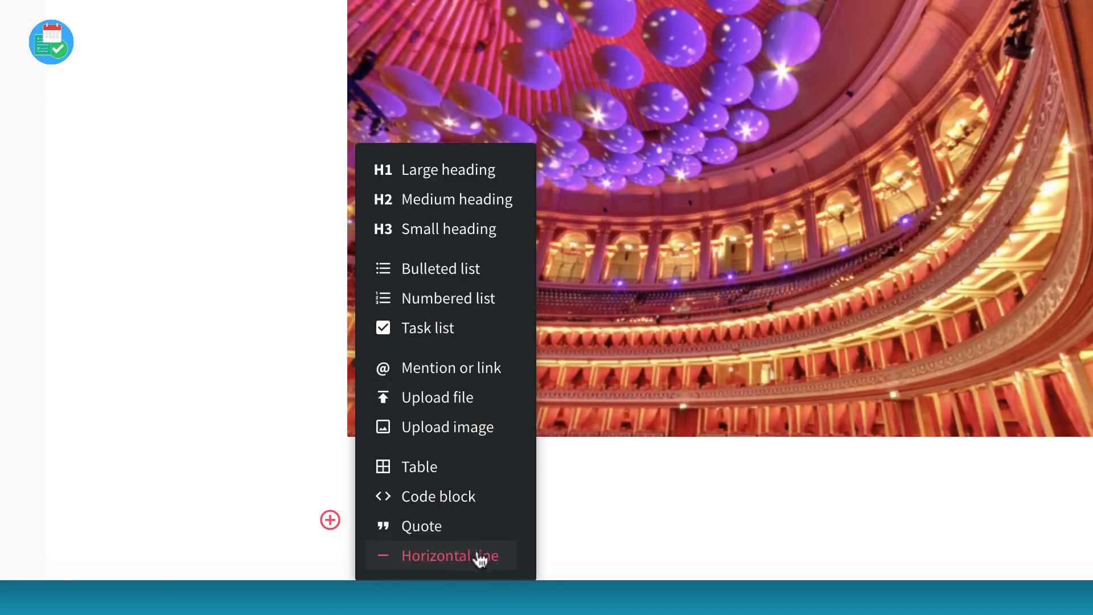
left_click(449, 556)
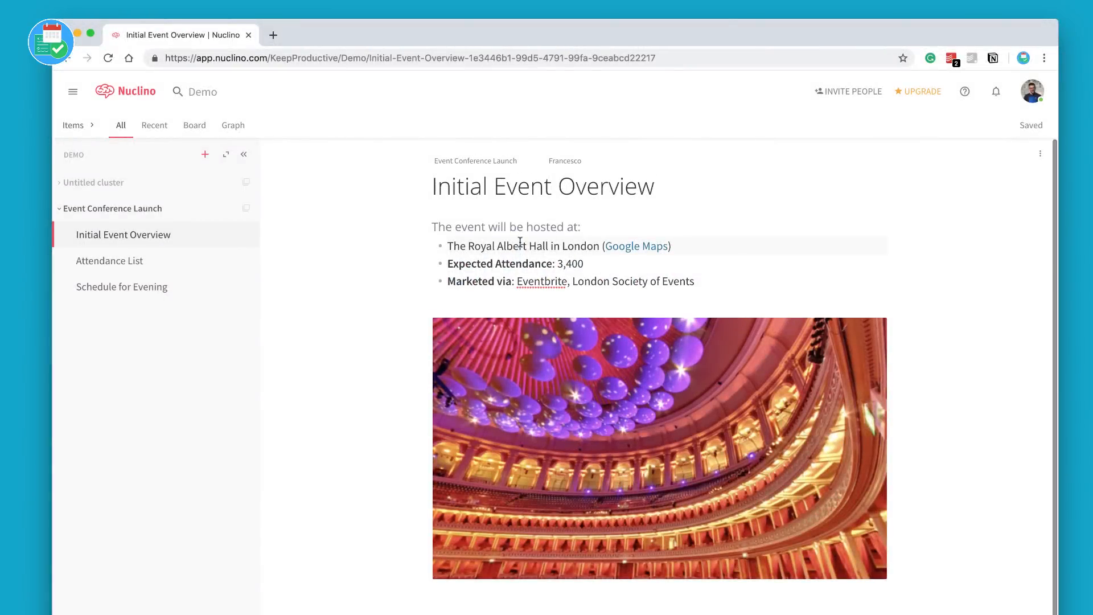
mouse_move(519, 253)
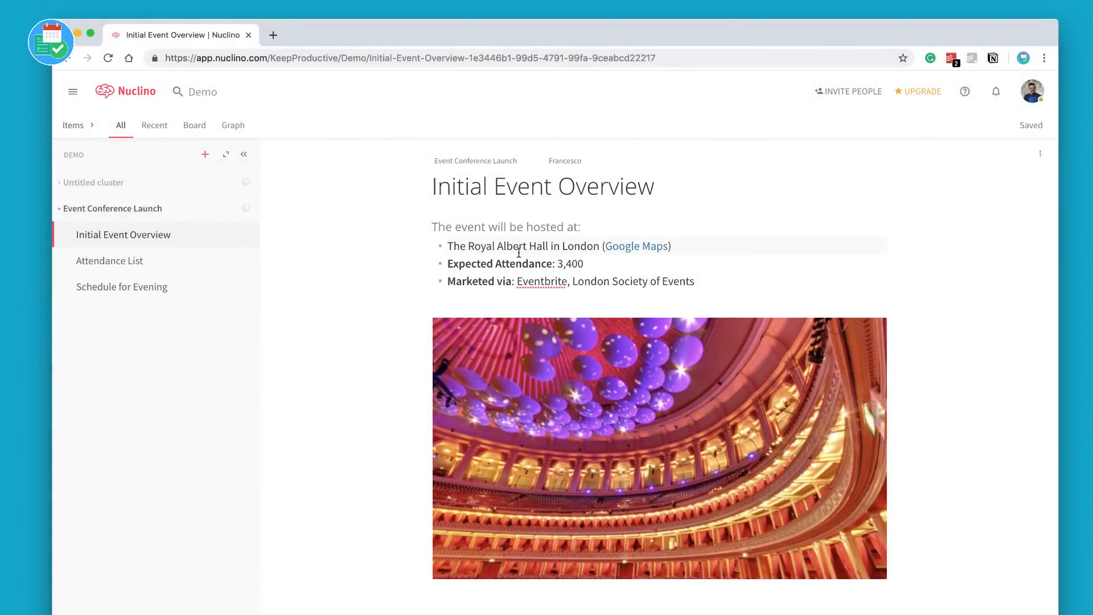
mouse_move(635, 246)
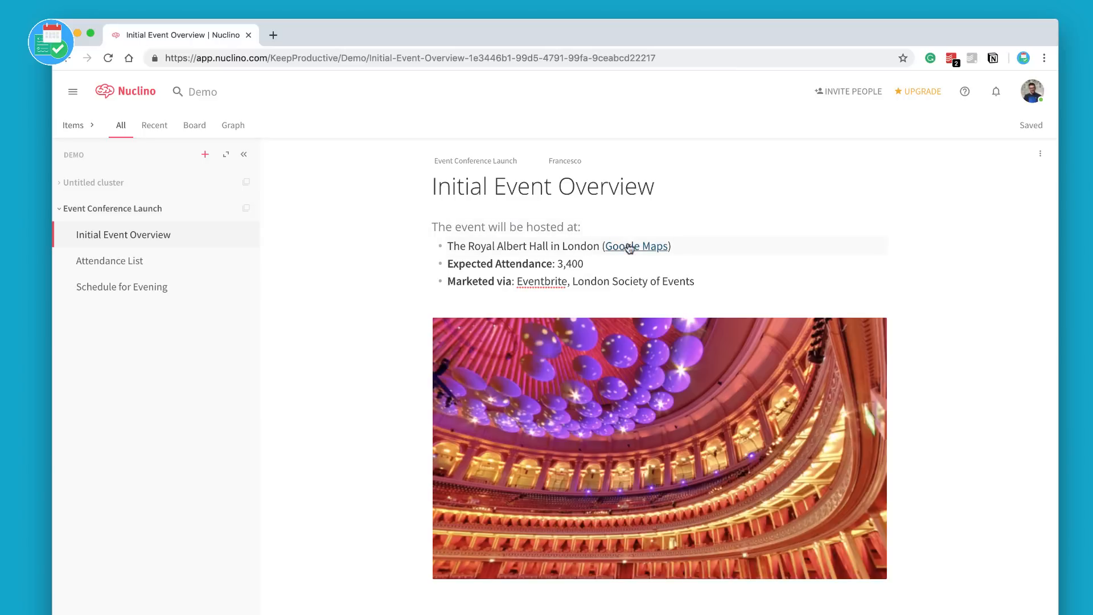
mouse_move(611, 400)
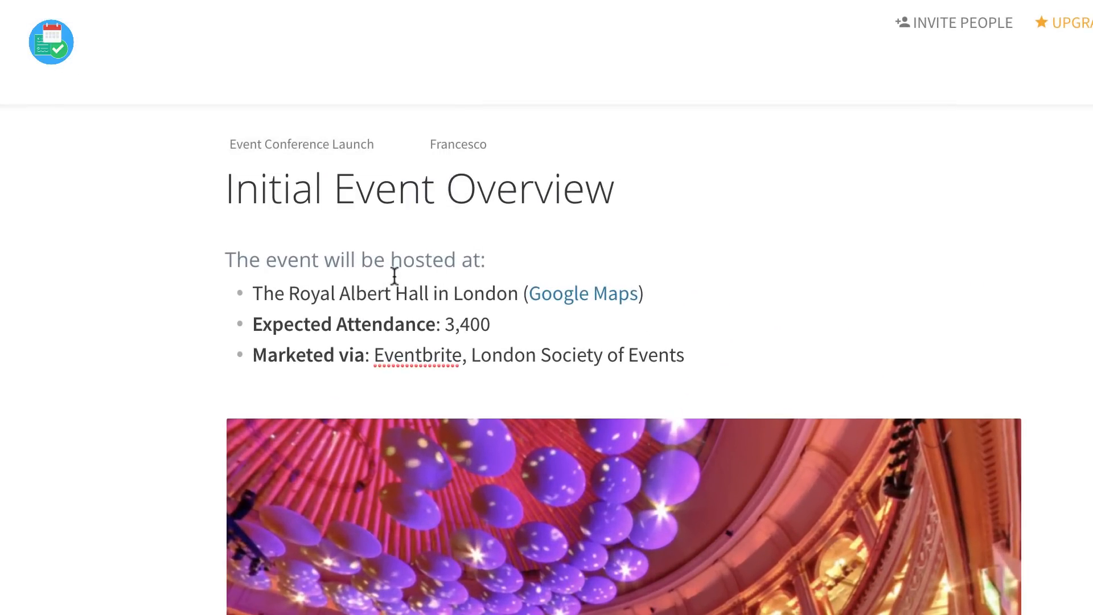
Open the Event Conference Launch page listing Initial Event Overview, Attendance List, Schedule for Evening
left_click(428, 362)
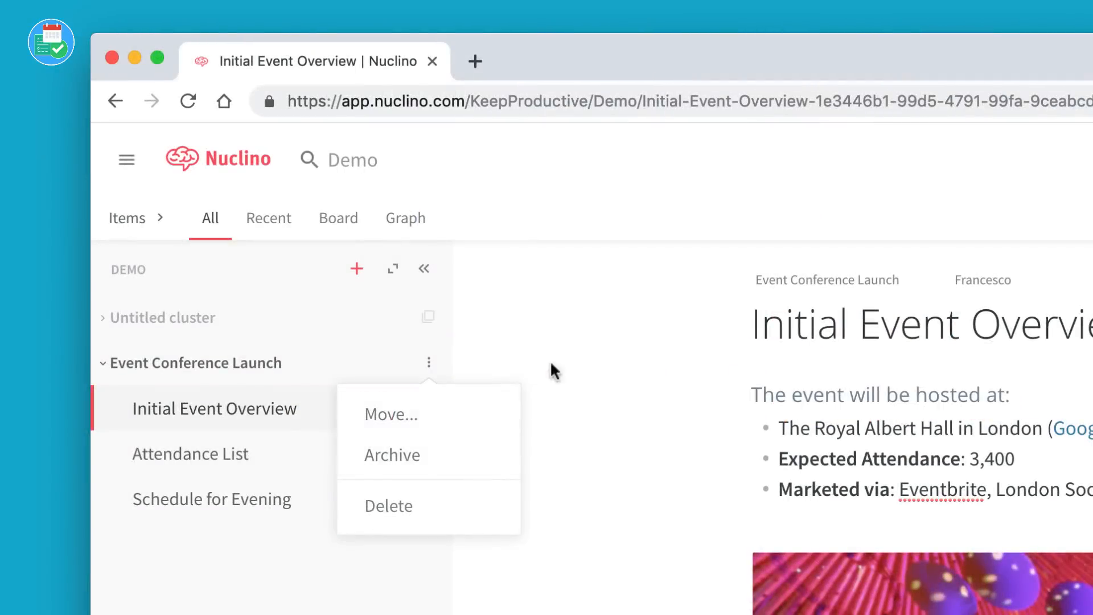
left_click(196, 363)
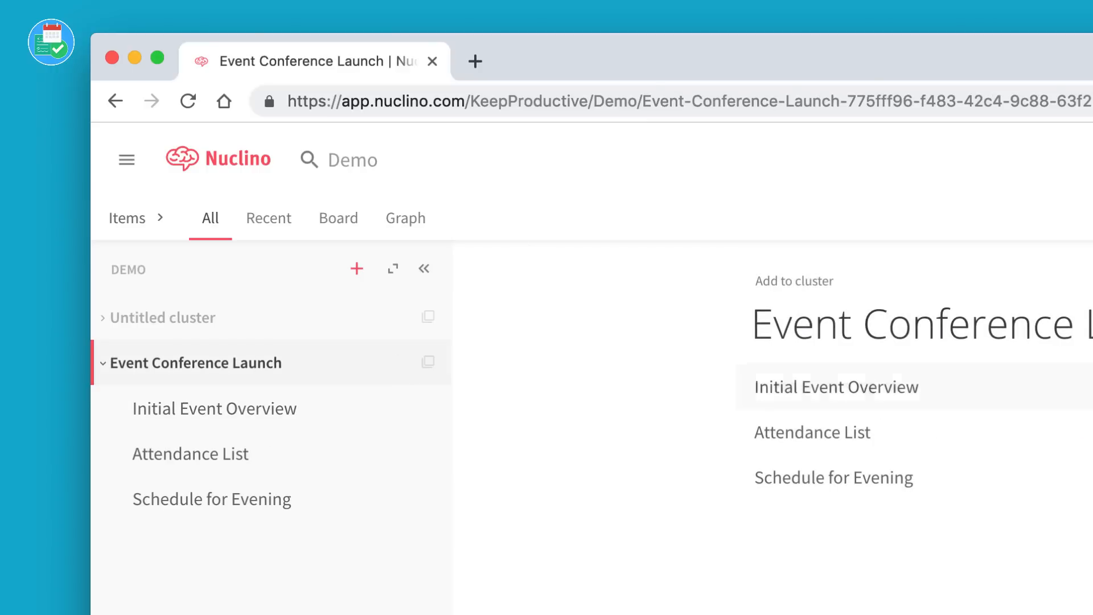
mouse_move(919, 565)
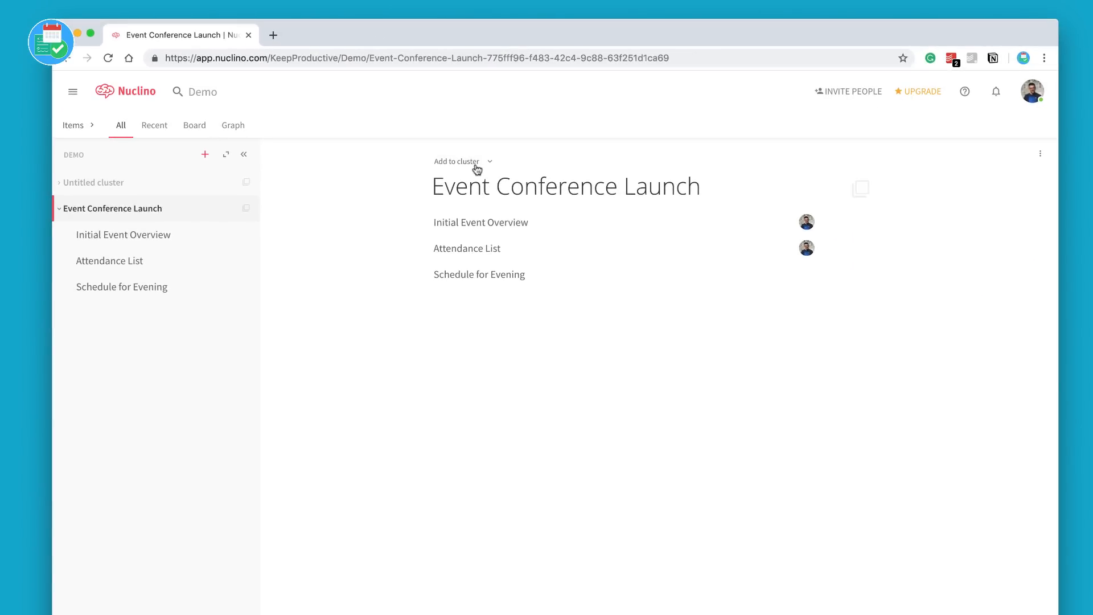
mouse_move(411, 177)
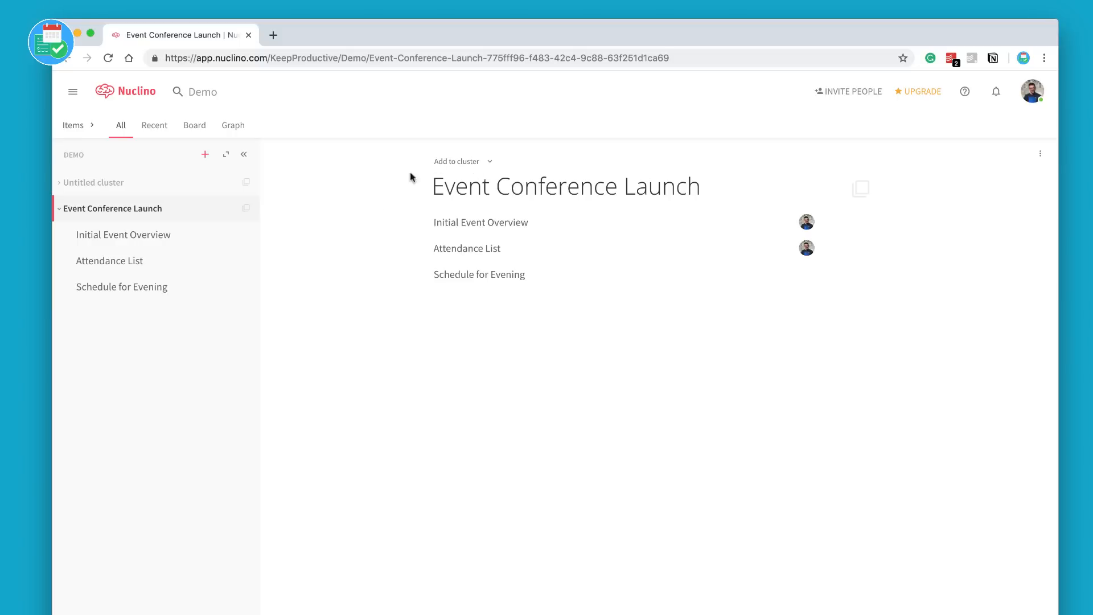
mouse_move(193, 233)
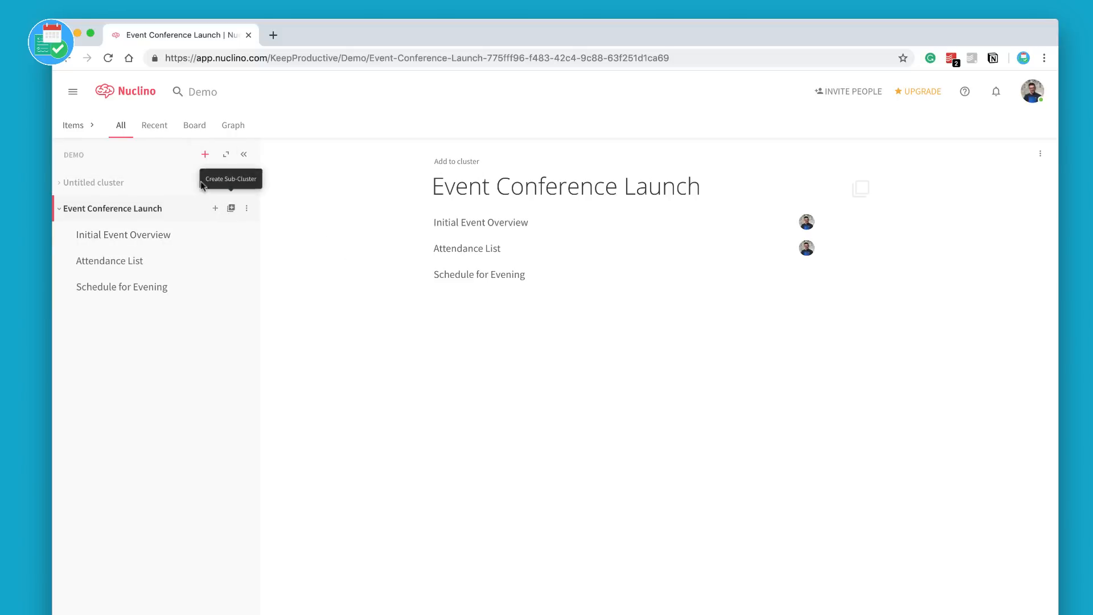
Switch from the Recent list to the Board view showing clusters as card columns
left_click(154, 124)
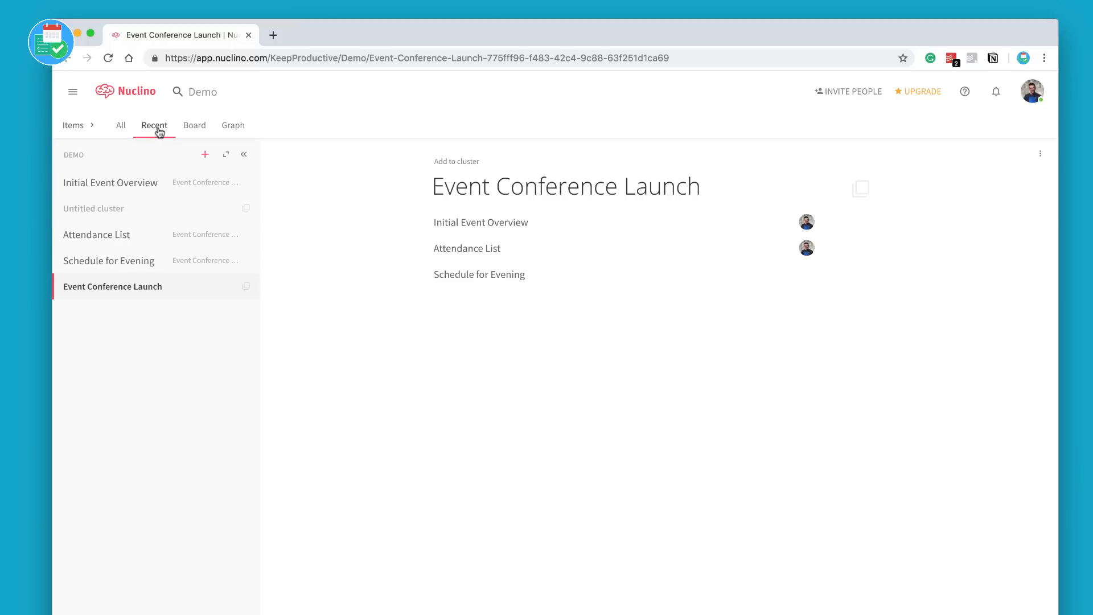
mouse_move(190, 321)
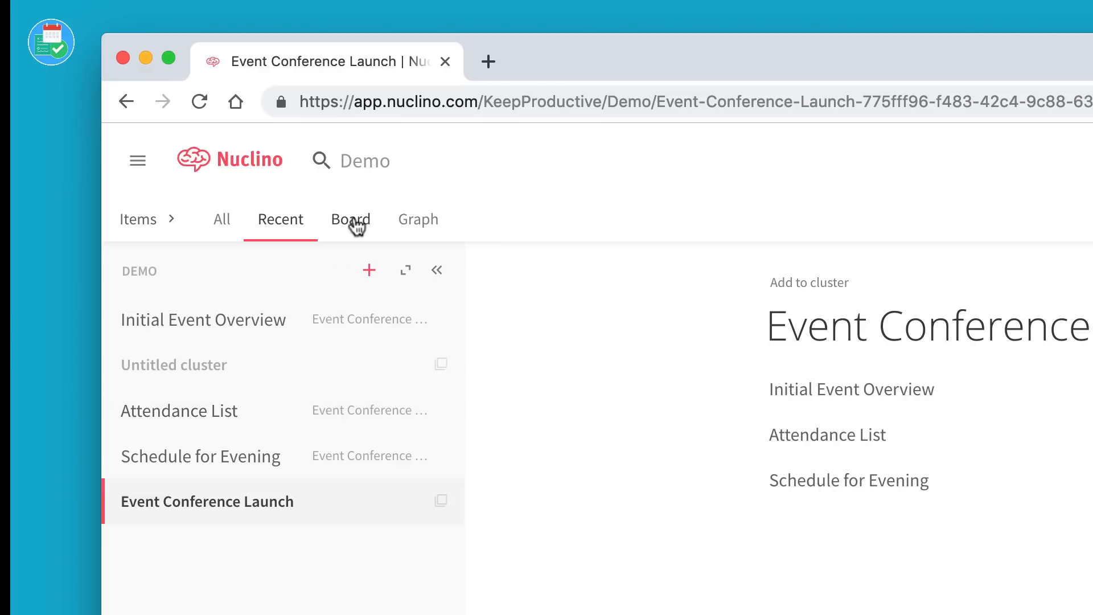
left_click(350, 218)
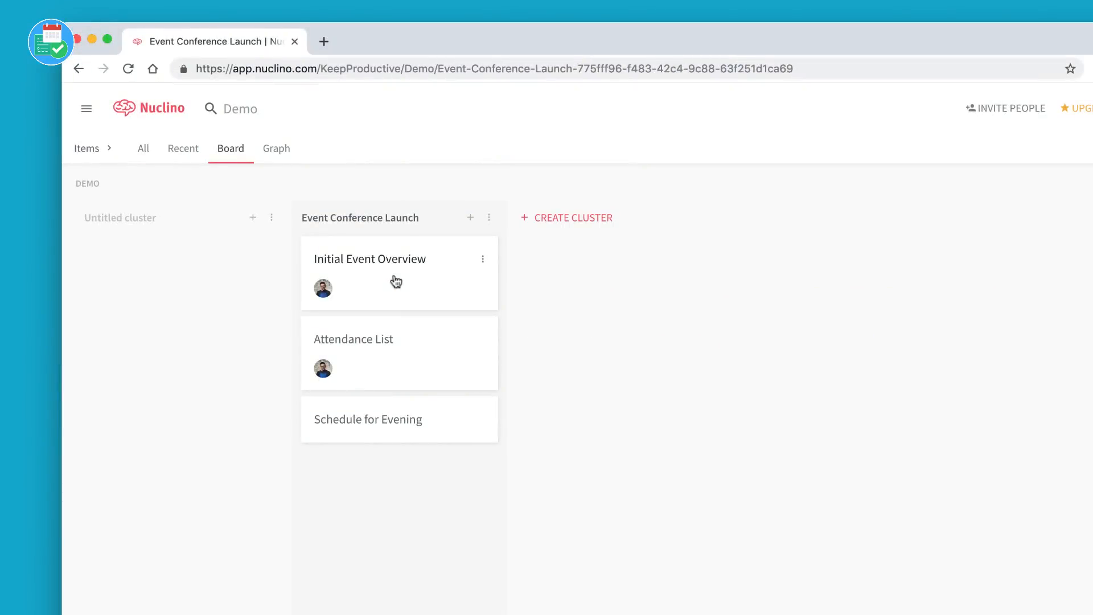
mouse_move(128, 223)
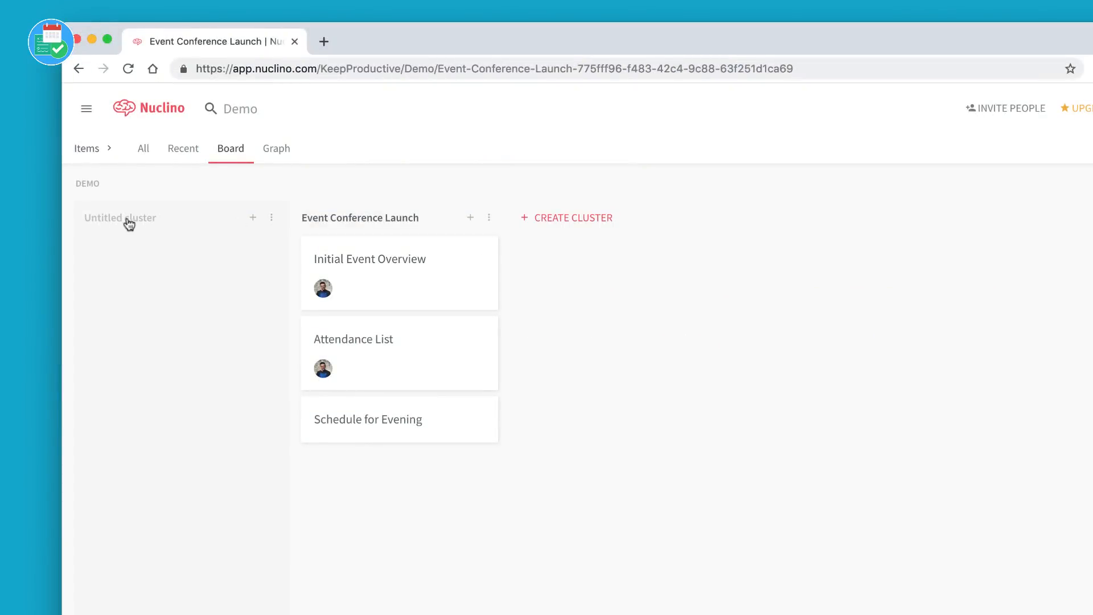
Rename the untitled cluster to To-Do, add a Done column, and open Attendance List
left_click(120, 218)
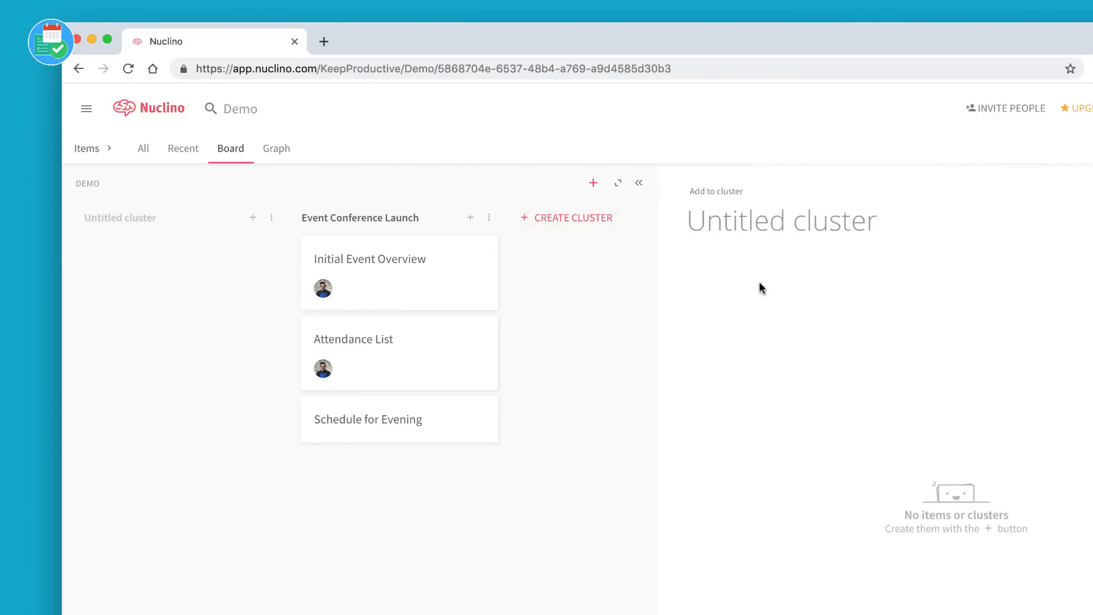
type("To-Do")
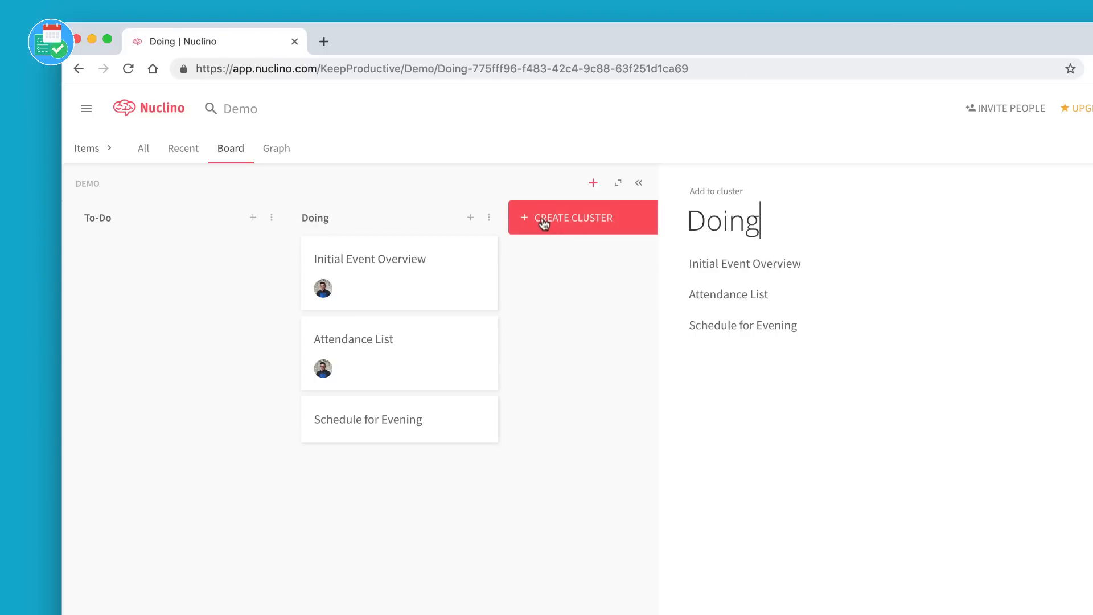
left_click(581, 217)
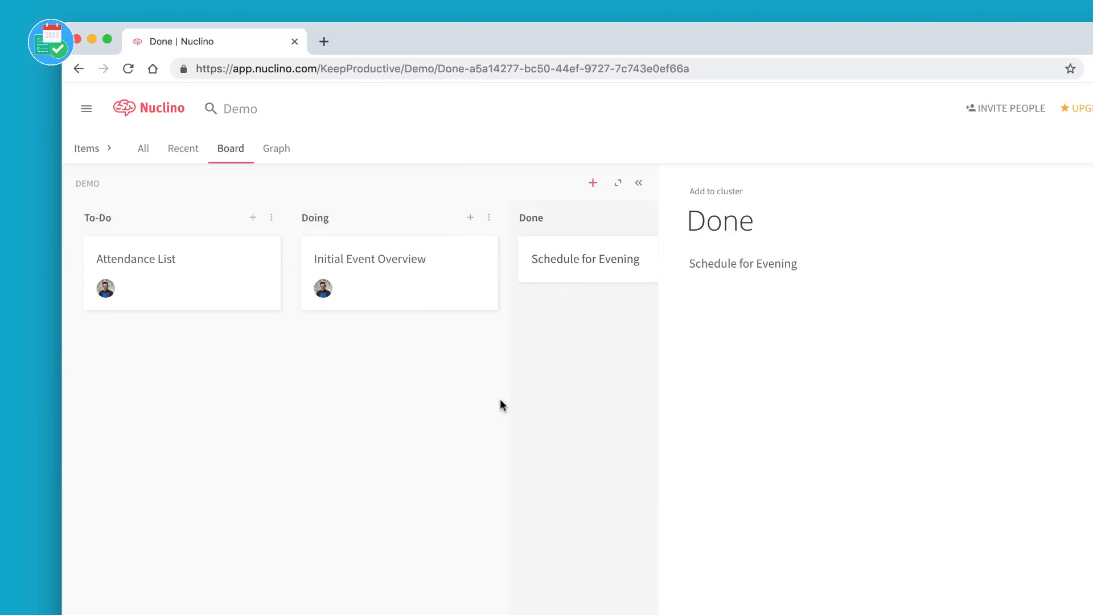
left_click(137, 258)
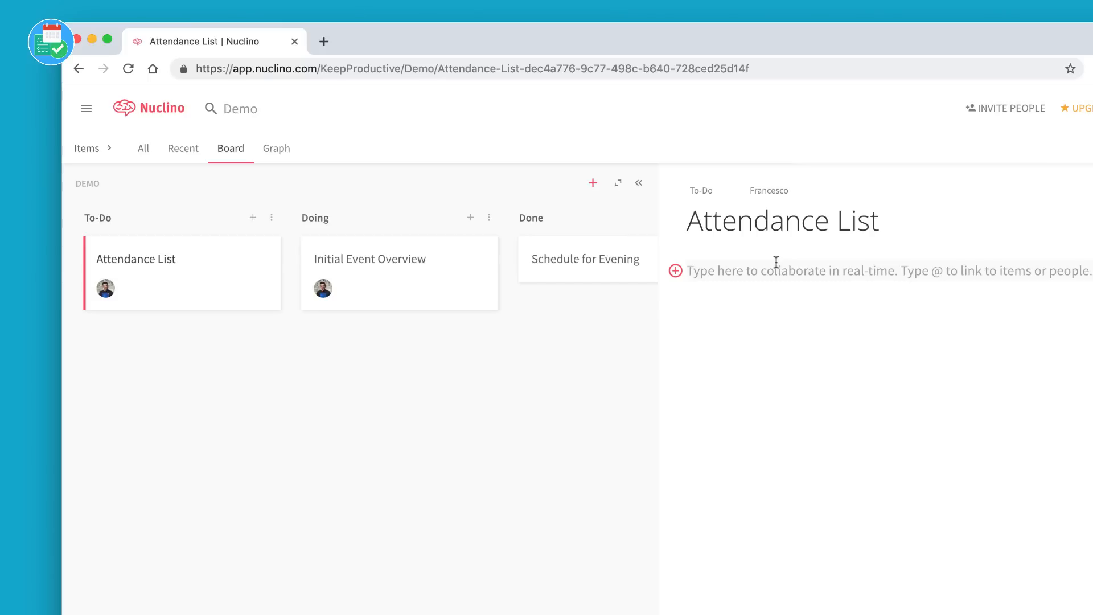
mouse_move(674, 280)
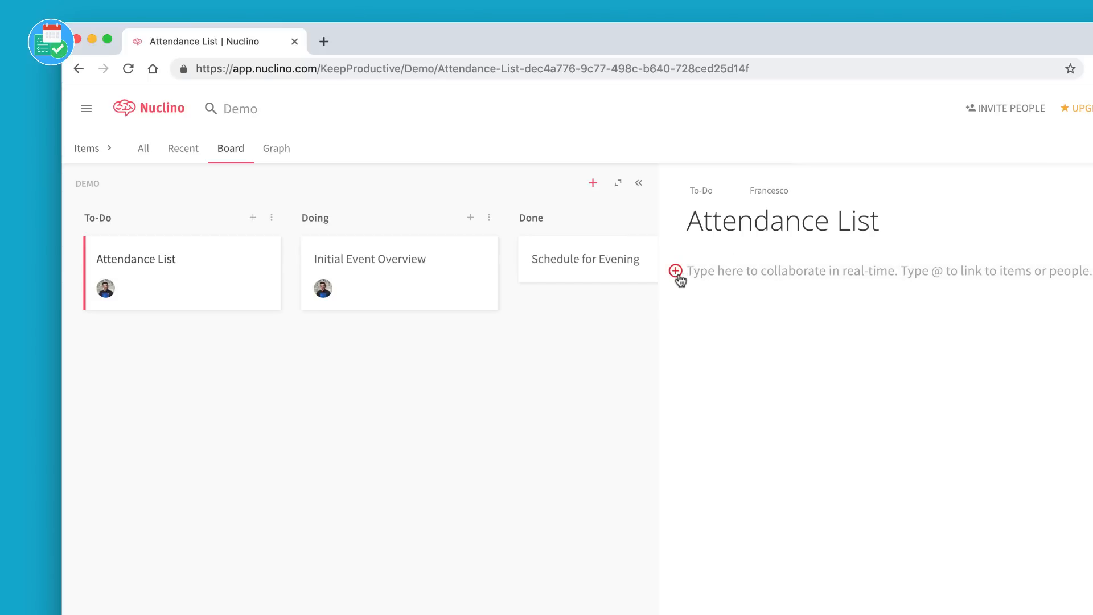
left_click(674, 270)
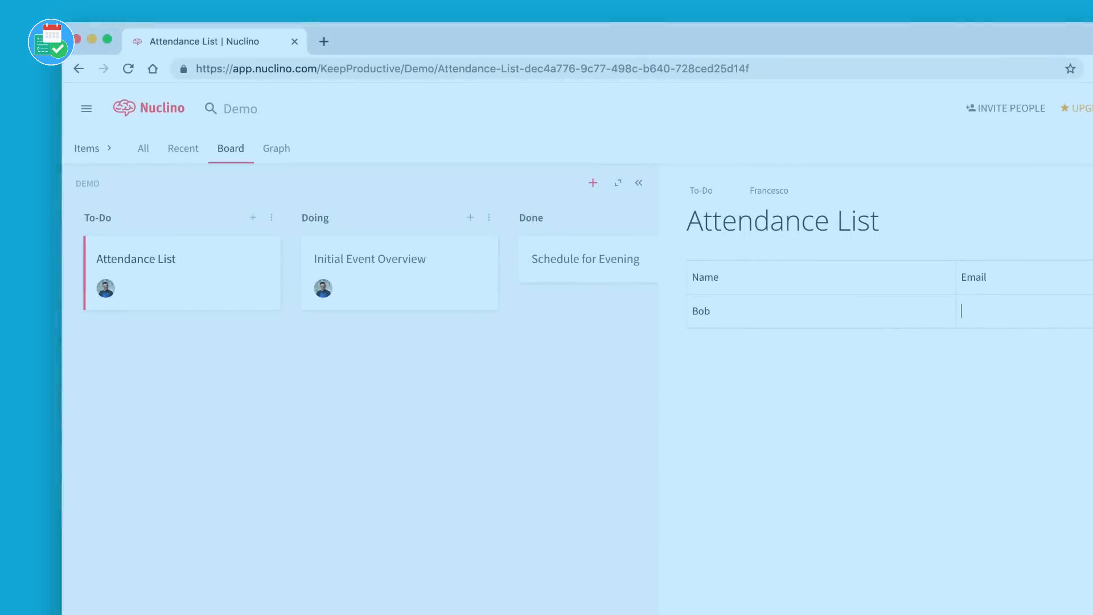
type("bob@bob.com")
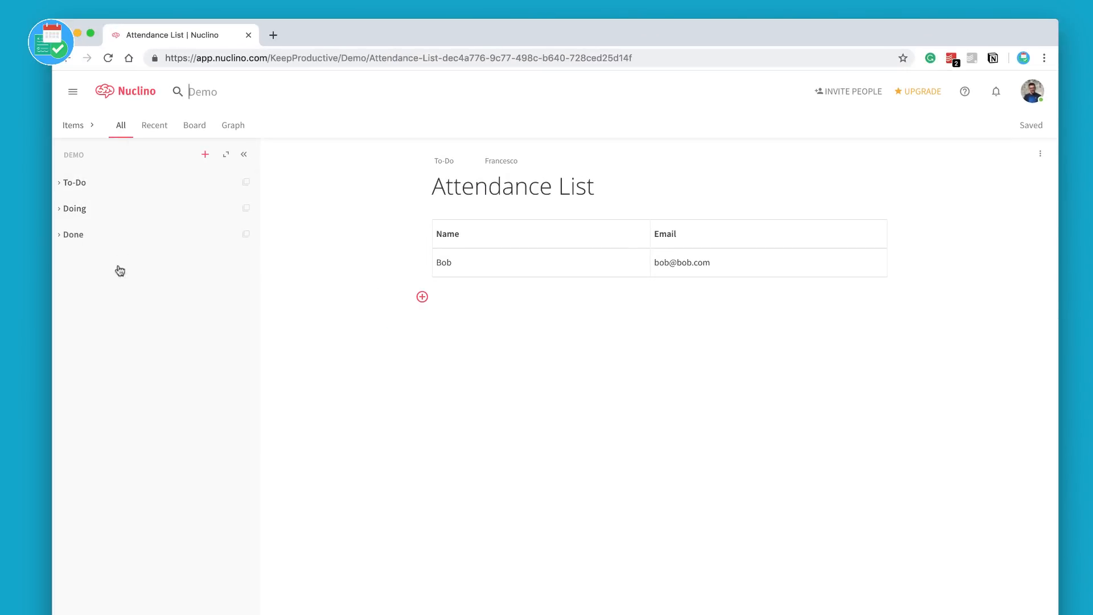
mouse_move(195, 125)
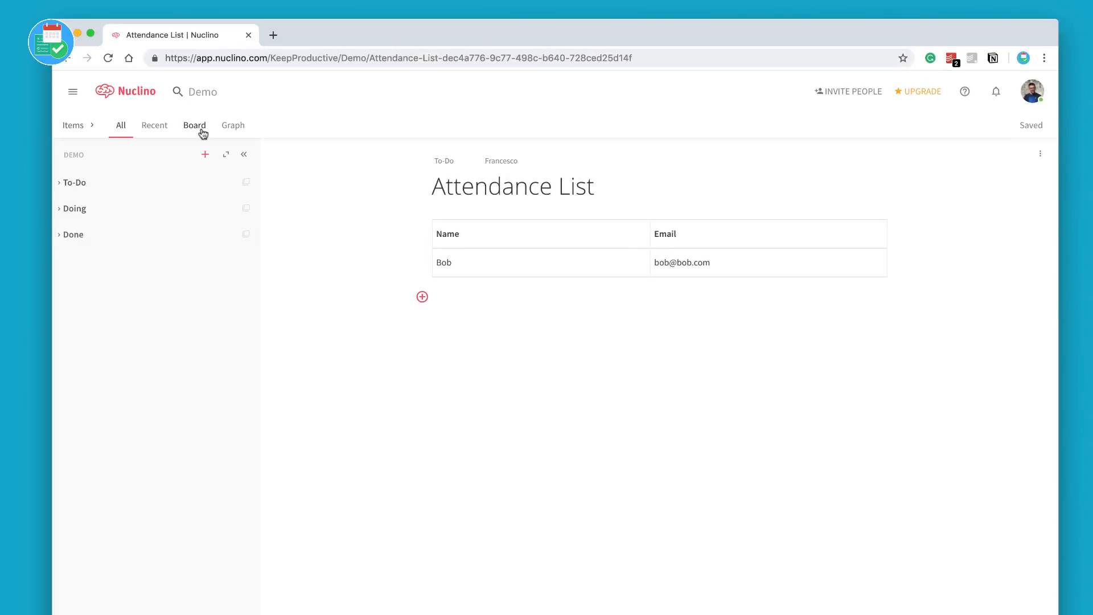
Return to the To-Do/Doing/Done board, then open the workspaces panel listing Demo
left_click(194, 125)
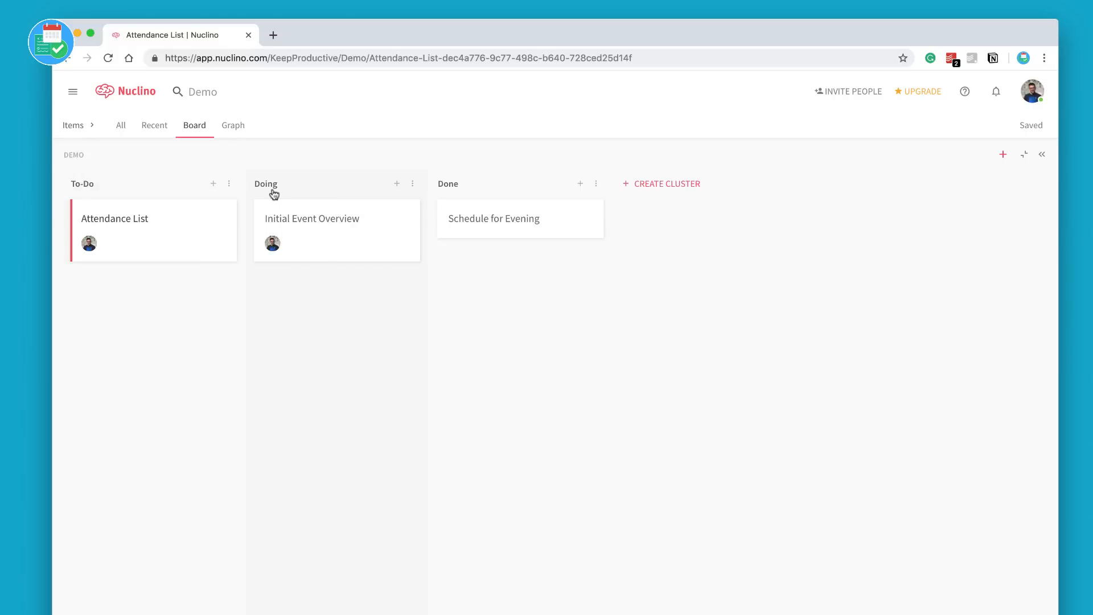
mouse_move(211, 158)
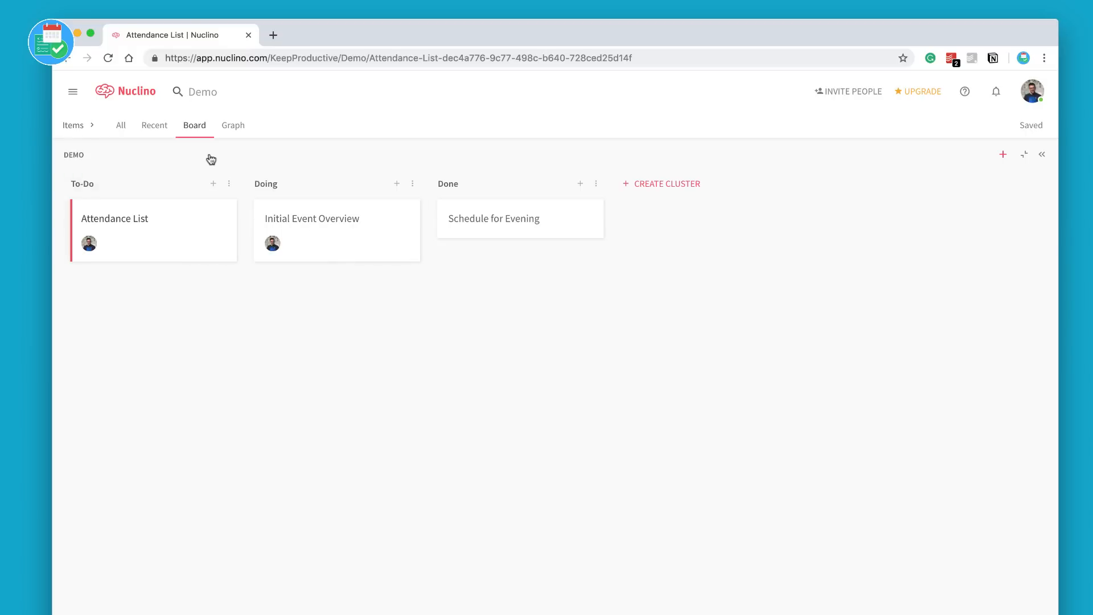
mouse_move(323, 196)
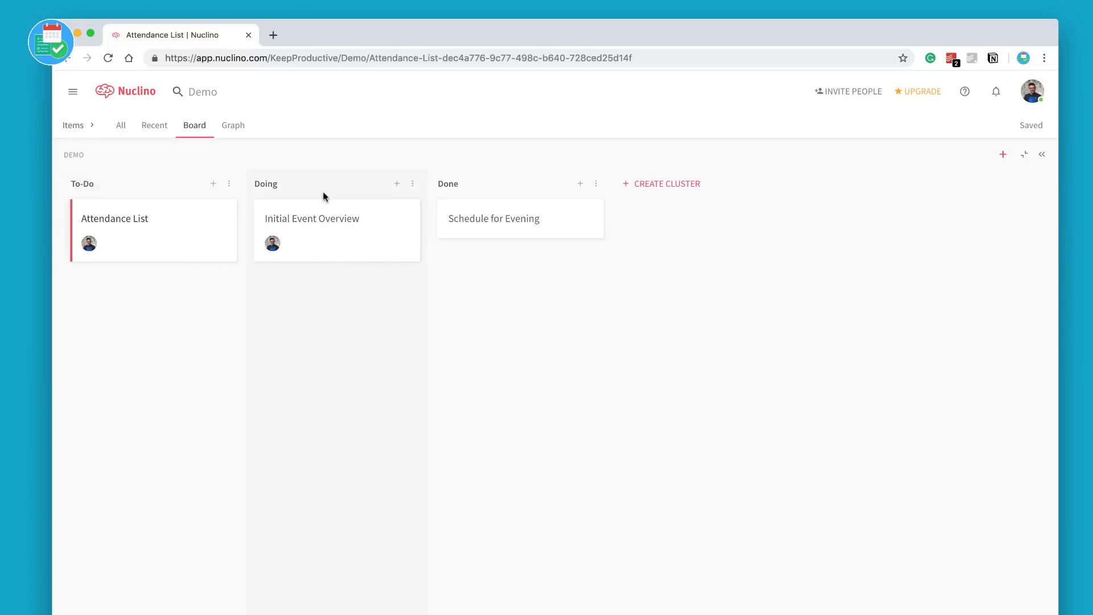
mouse_move(687, 193)
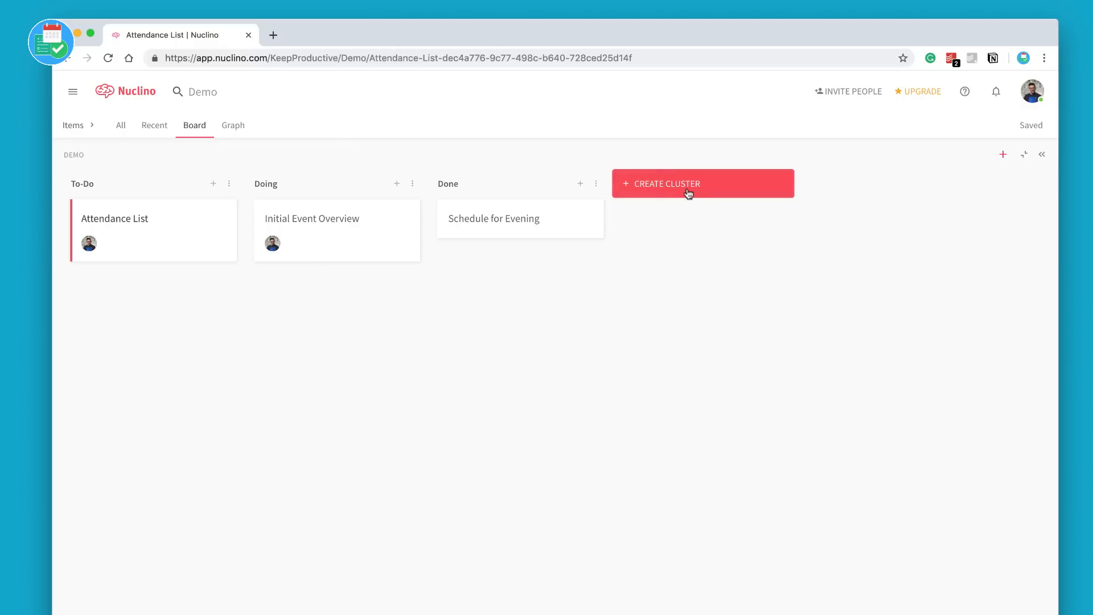
mouse_move(208, 149)
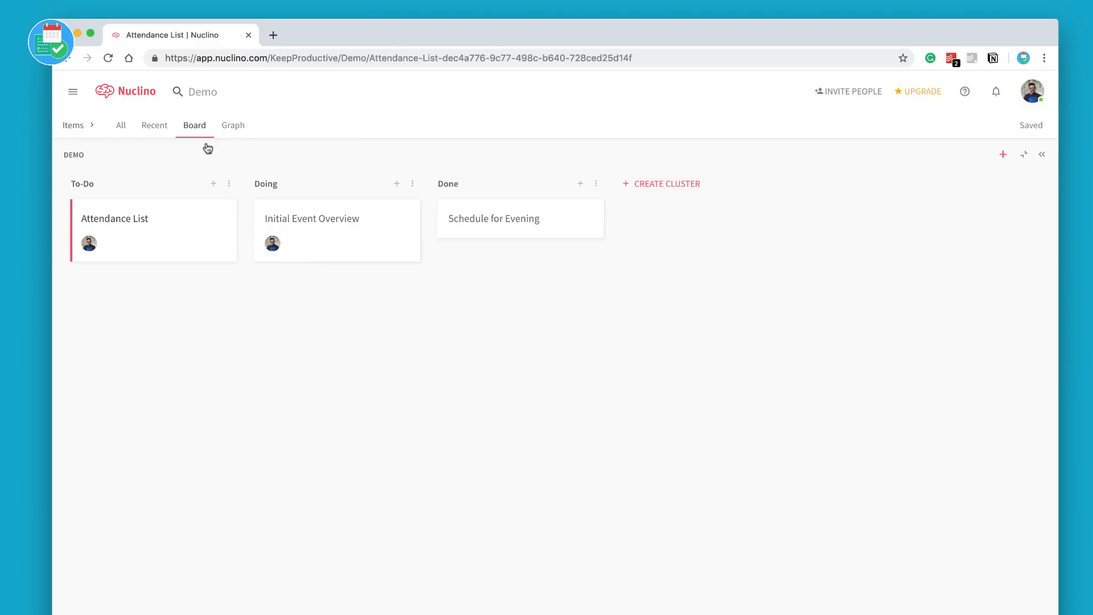
left_click(73, 125)
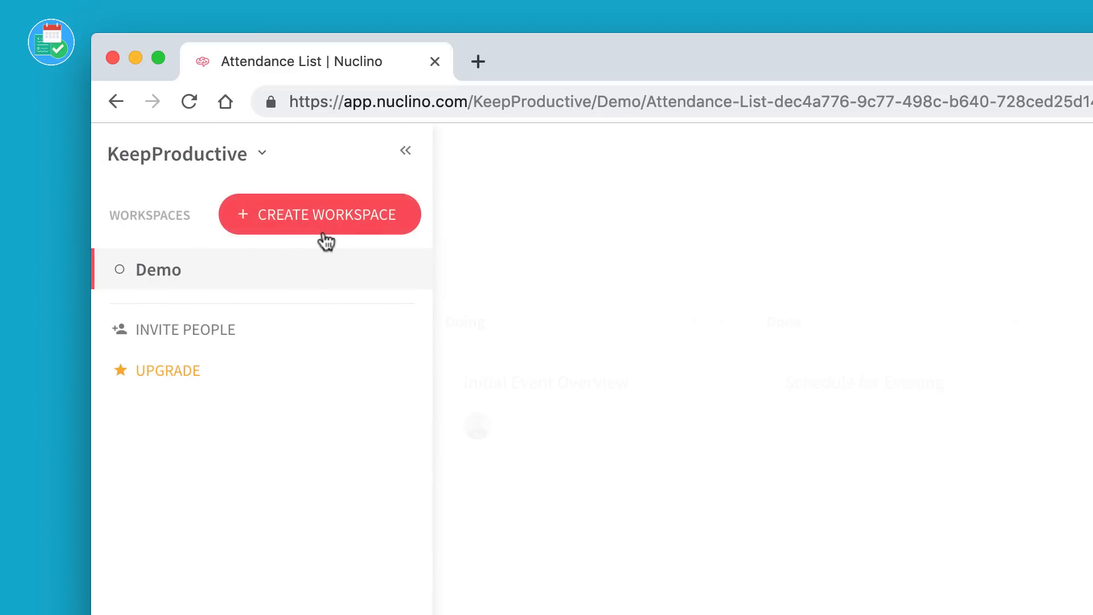
mouse_move(219, 352)
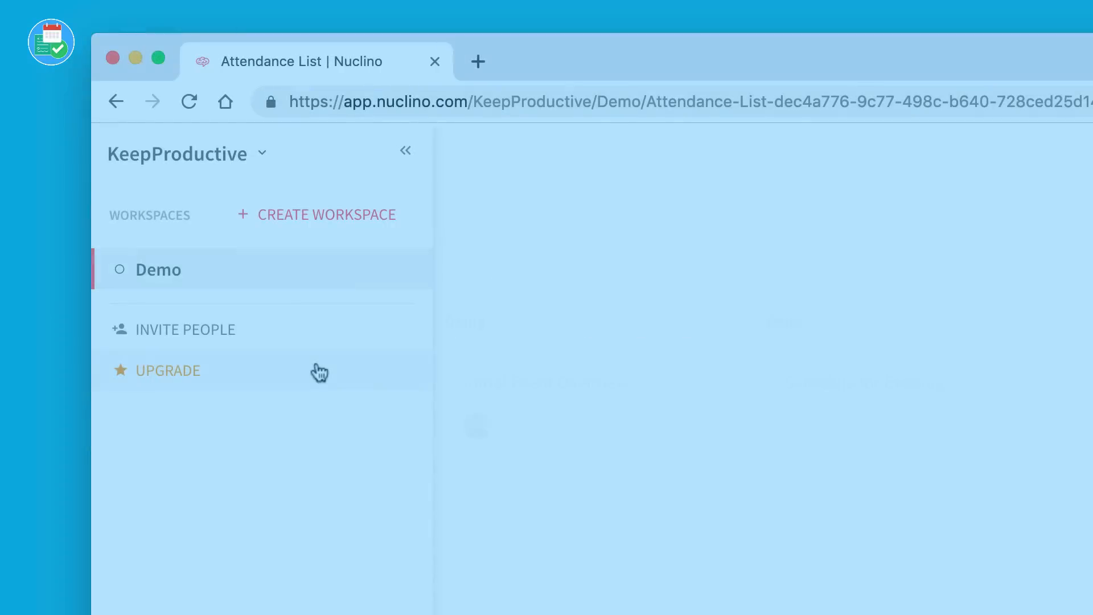
left_click(167, 370)
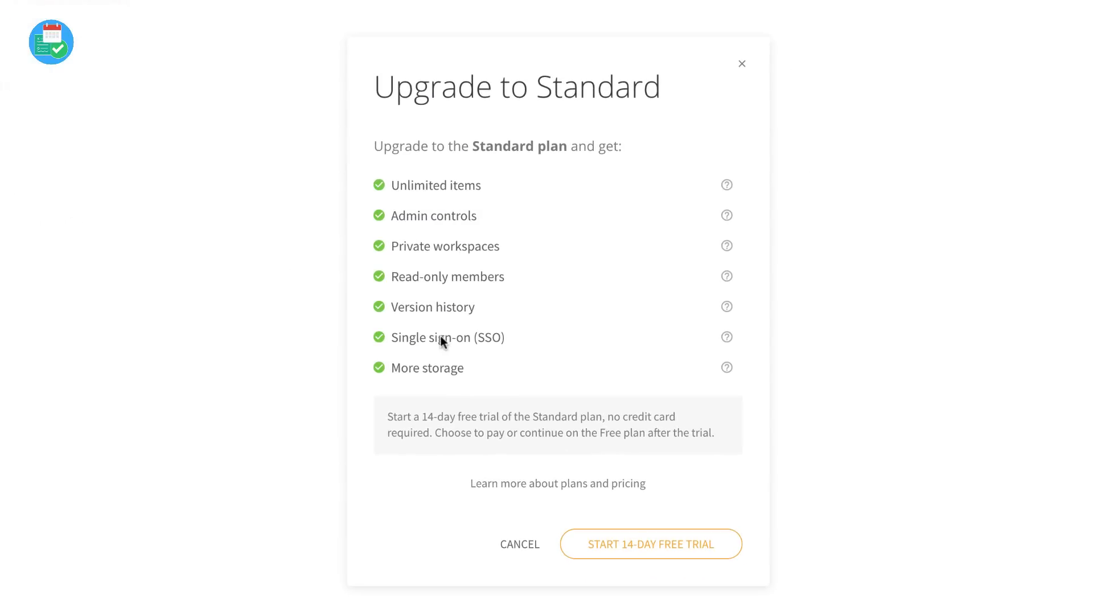
mouse_move(564, 453)
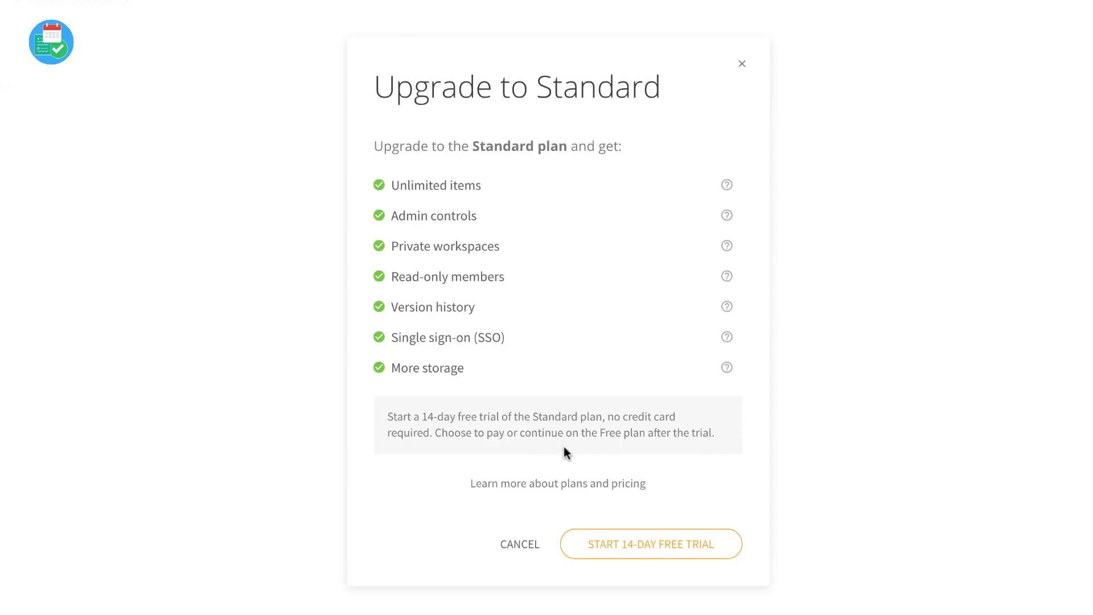
mouse_move(488, 196)
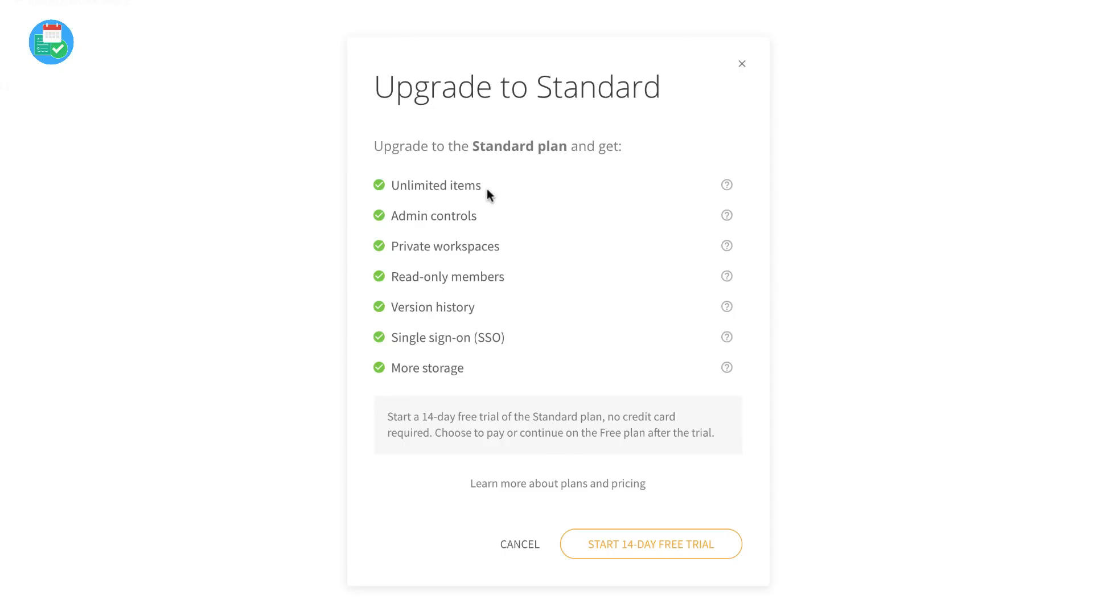
mouse_move(500, 278)
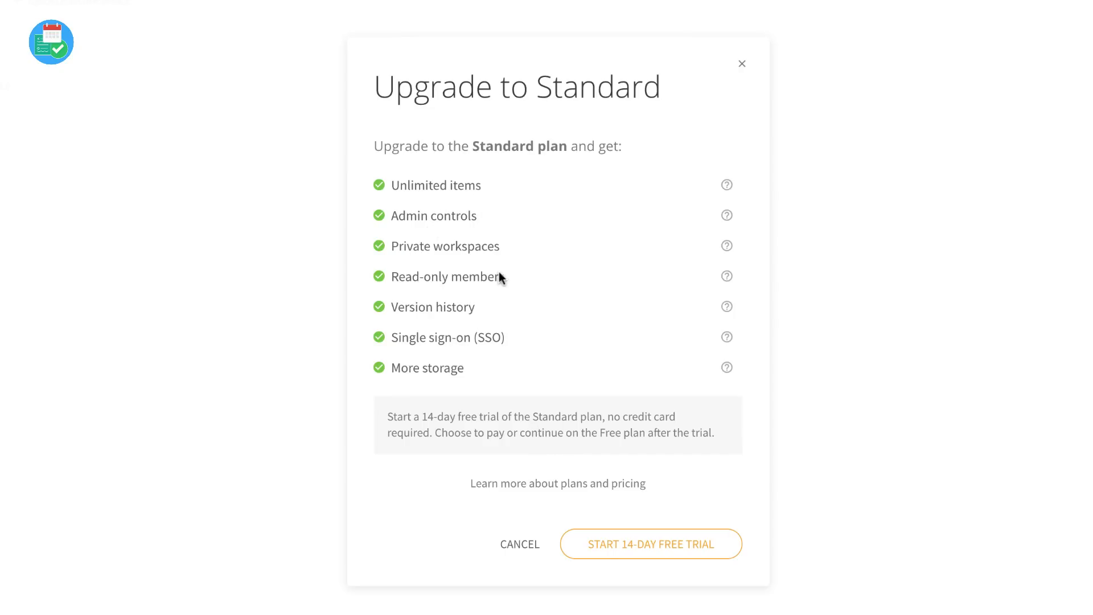
mouse_move(435, 308)
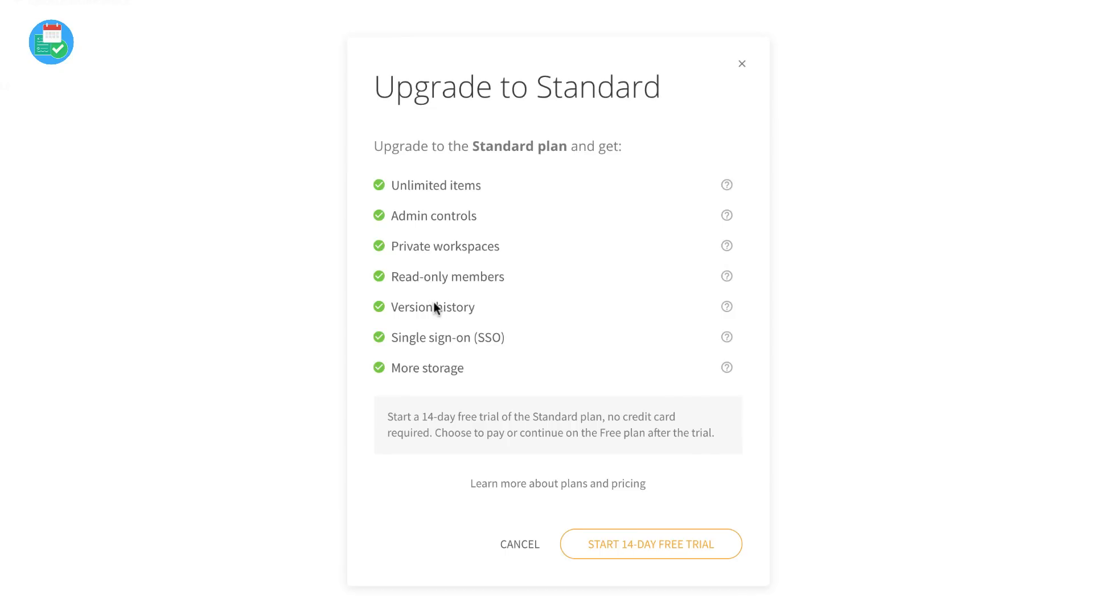
mouse_move(458, 358)
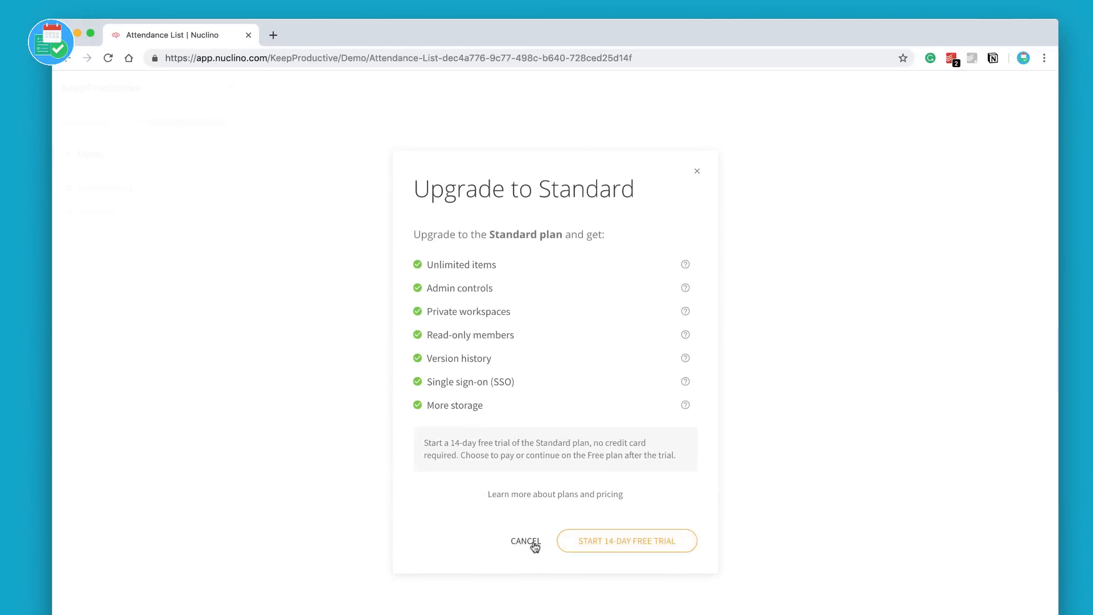
left_click(525, 540)
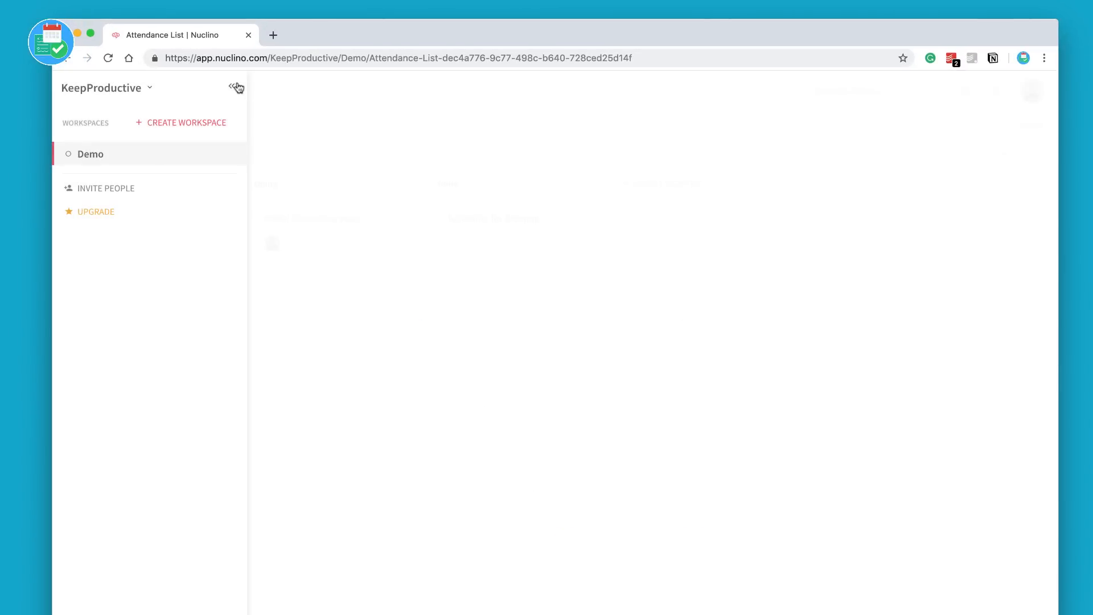
Search for 'royal albert' and open the Initial Event Overview result
left_click(236, 87)
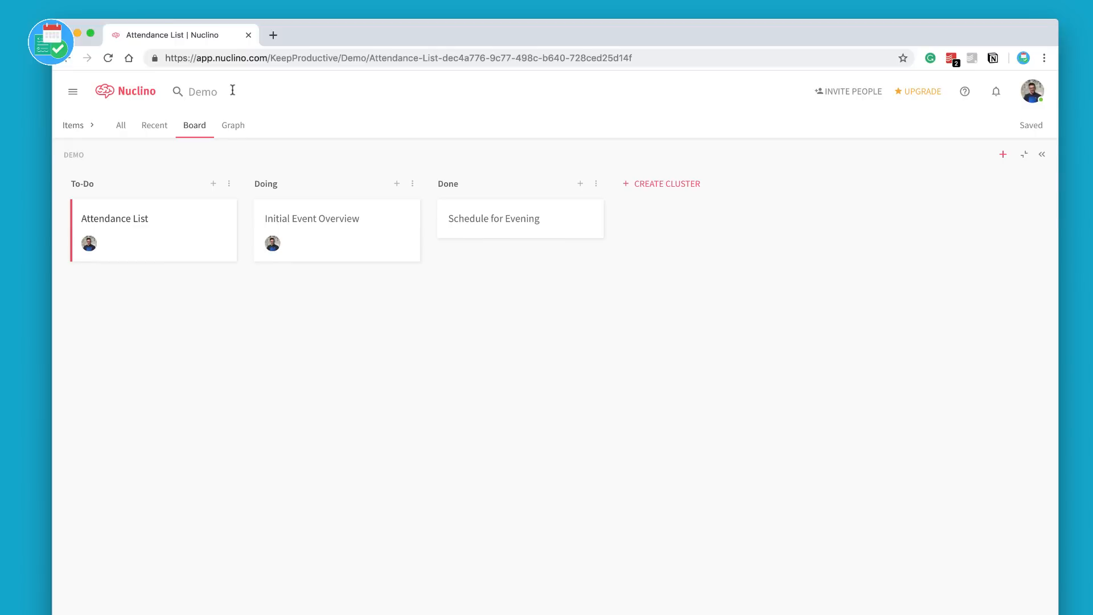
mouse_move(270, 233)
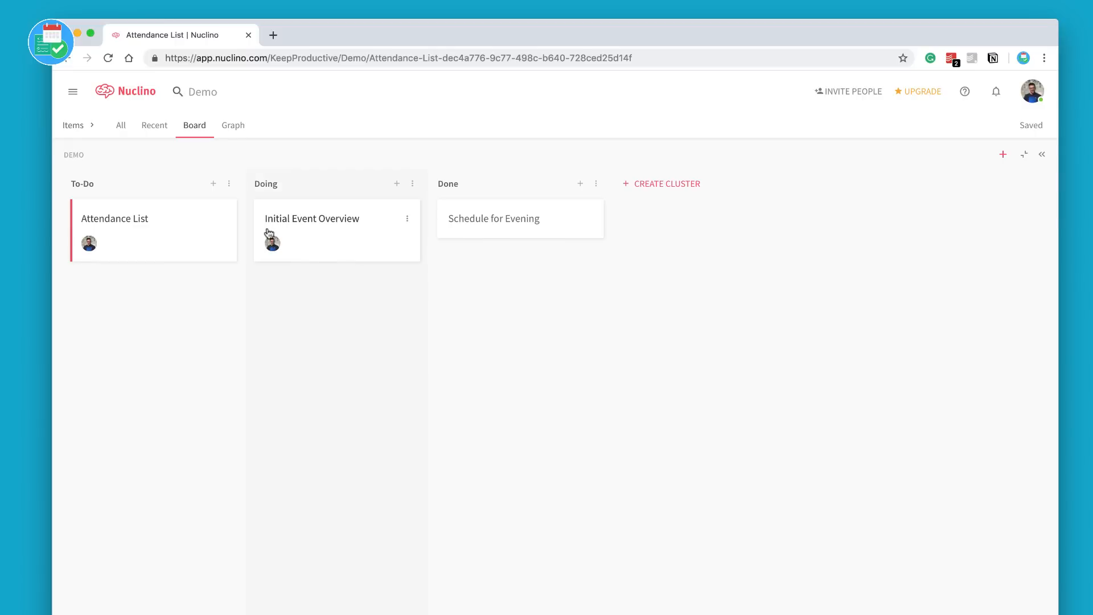
type("royal")
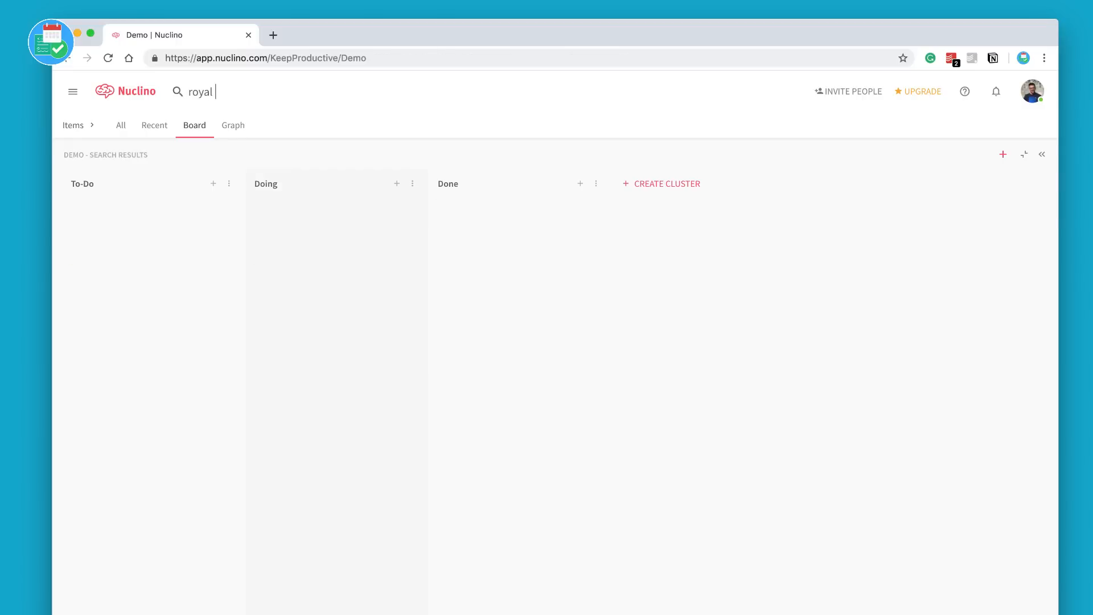
type("al")
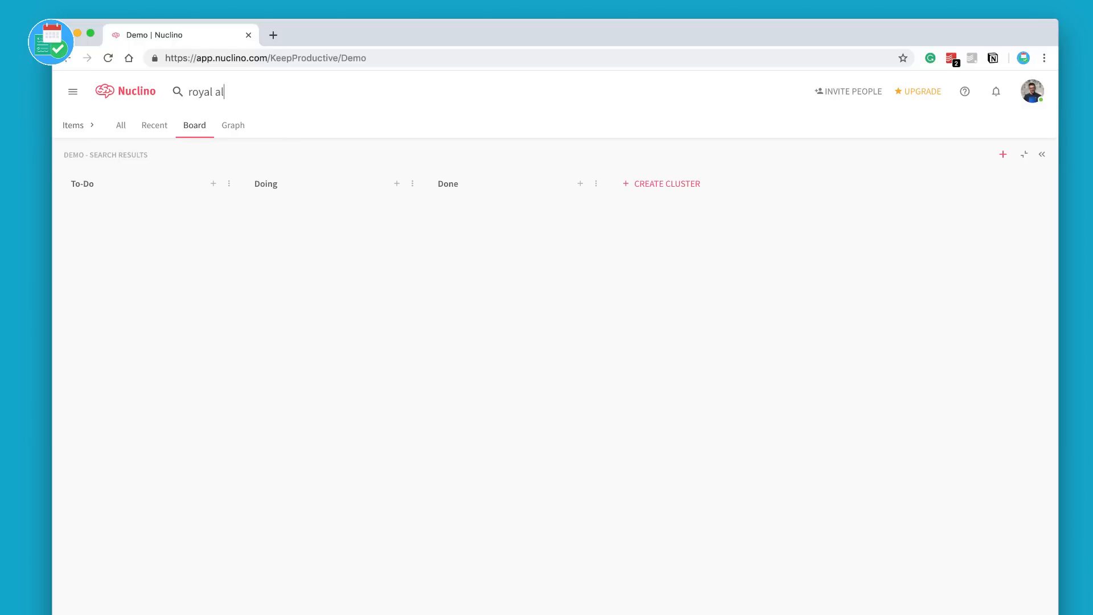
type("bert")
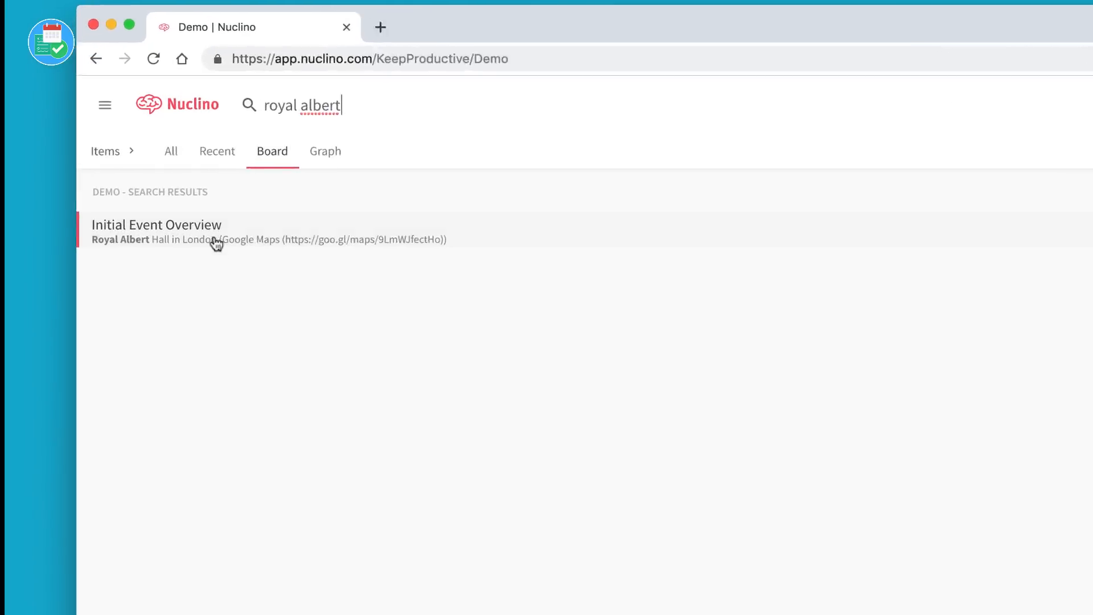
left_click(156, 225)
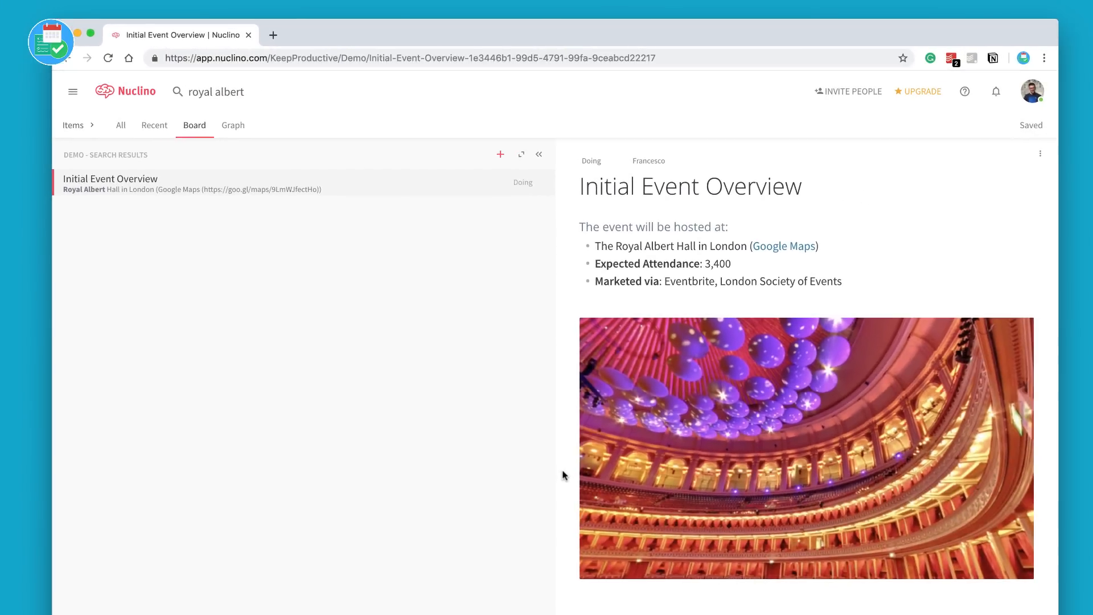
mouse_move(544, 403)
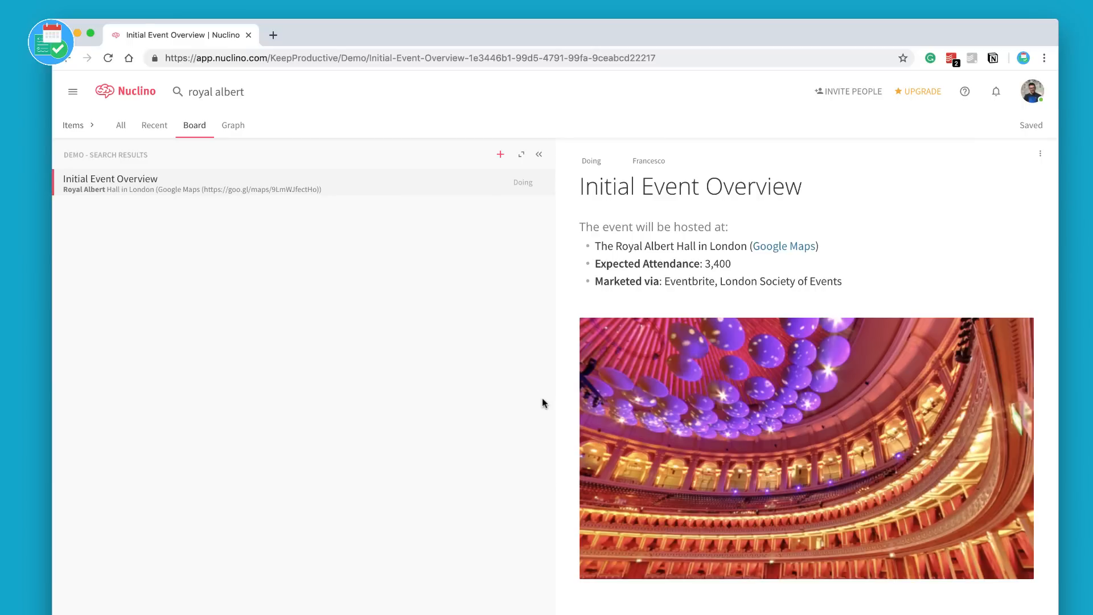
mouse_move(571, 370)
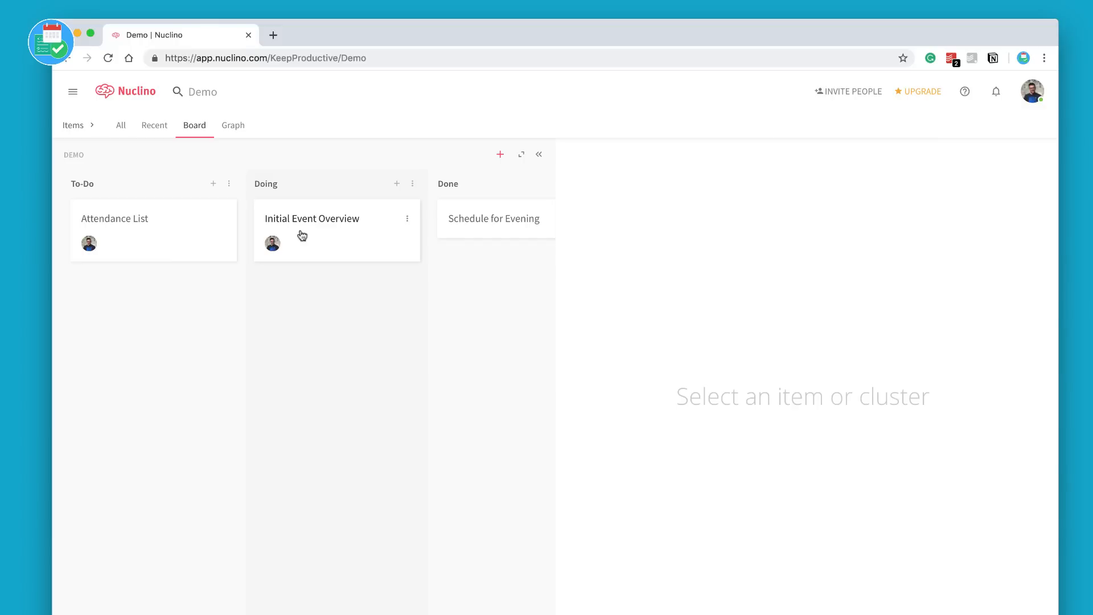
mouse_move(368, 311)
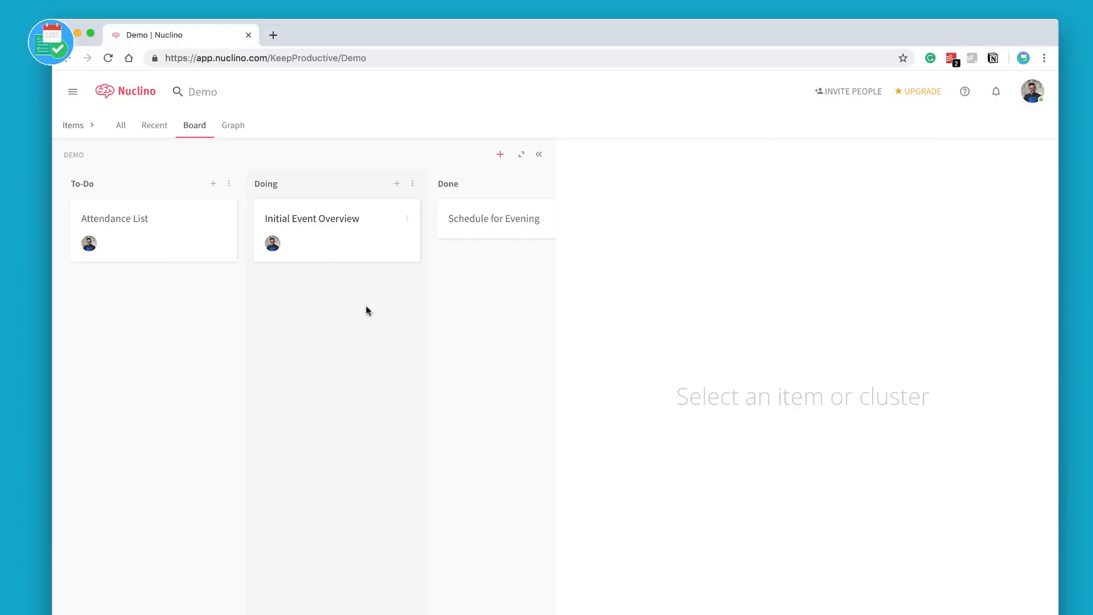
Switch to the All view and expand the To-Do cluster to reach Attendance List
left_click(120, 125)
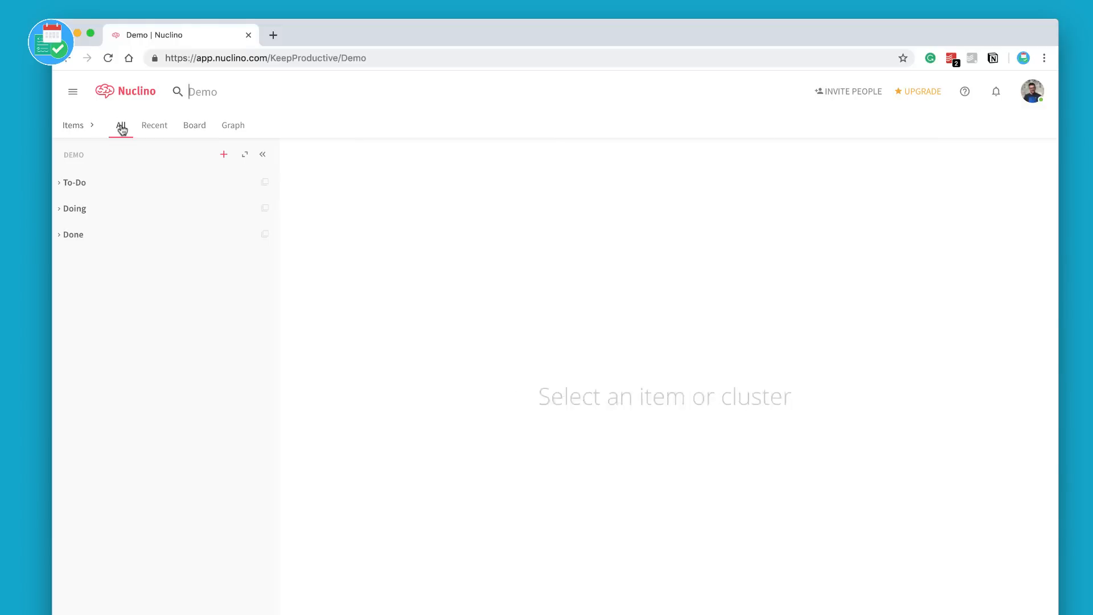
left_click(75, 209)
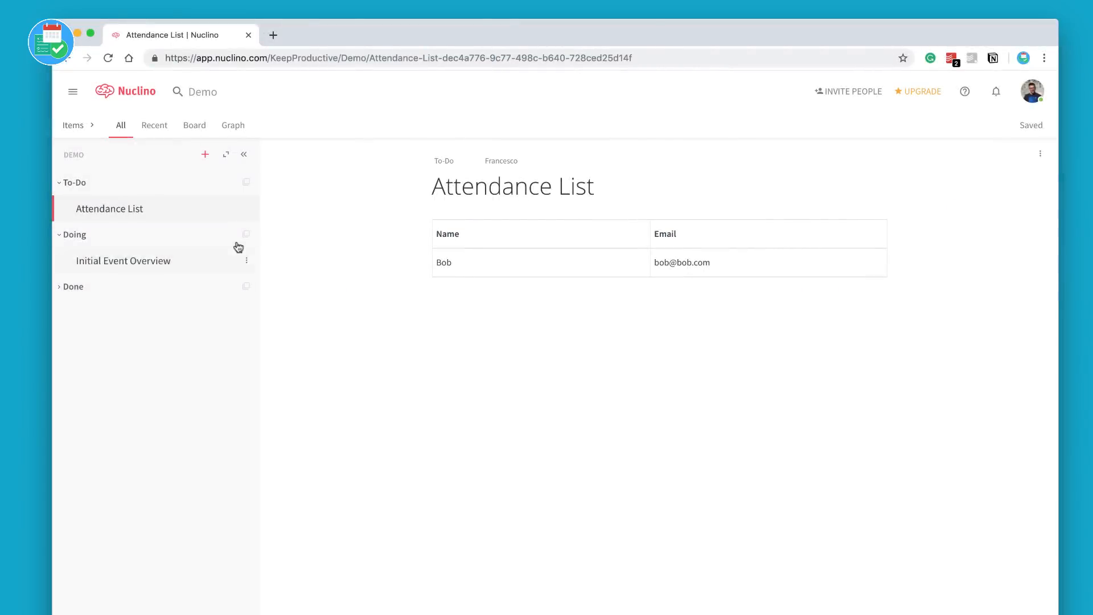
mouse_move(243, 155)
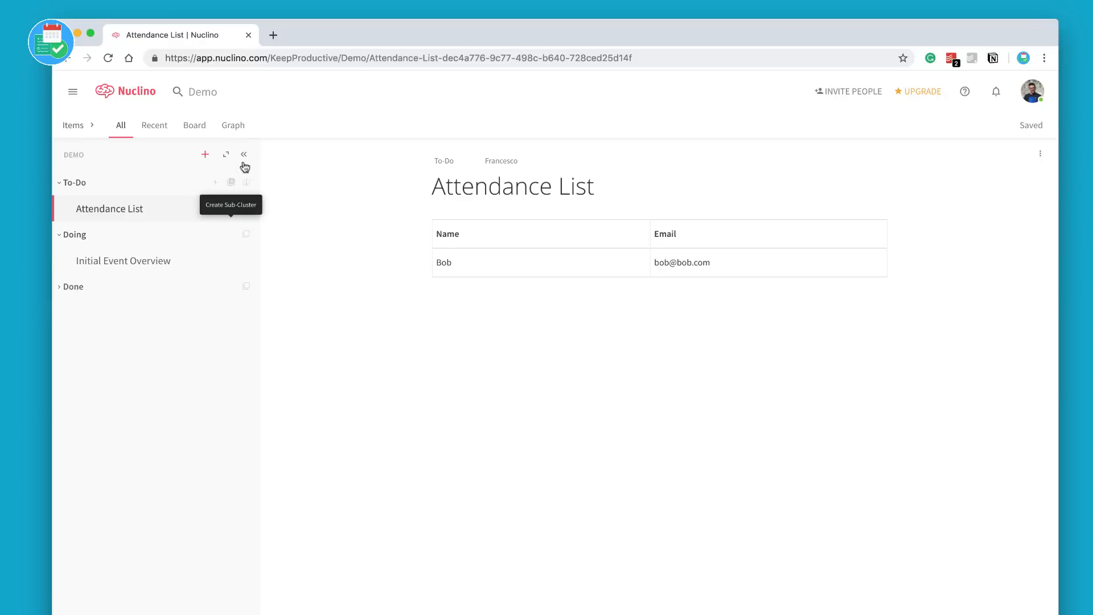
View the workspace as a graph, opening the Doing cluster and Initial Event Overview nodes
left_click(233, 125)
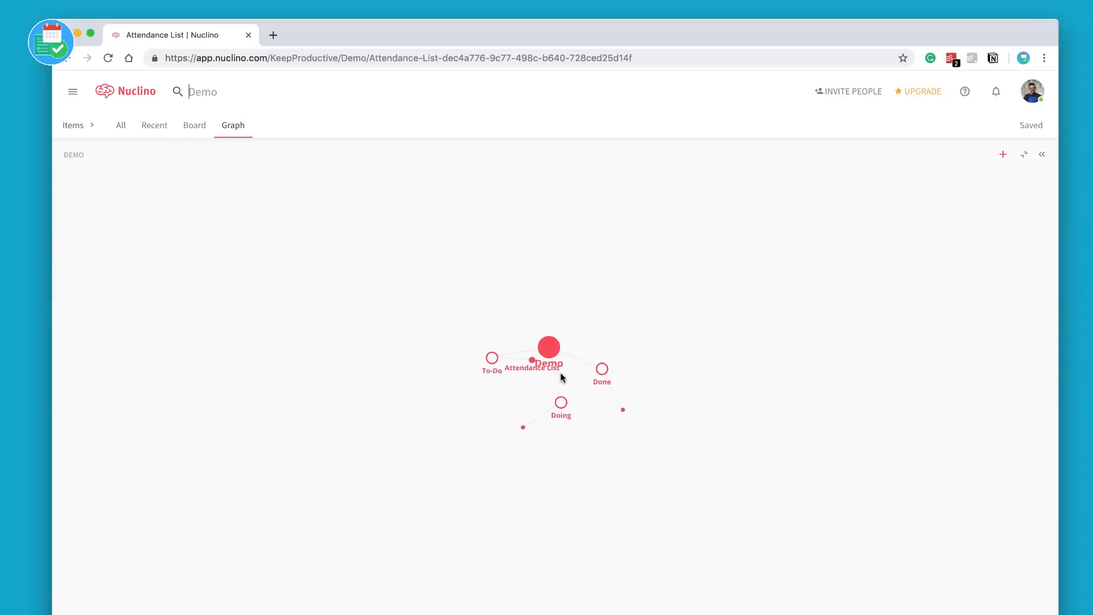
left_click(531, 360)
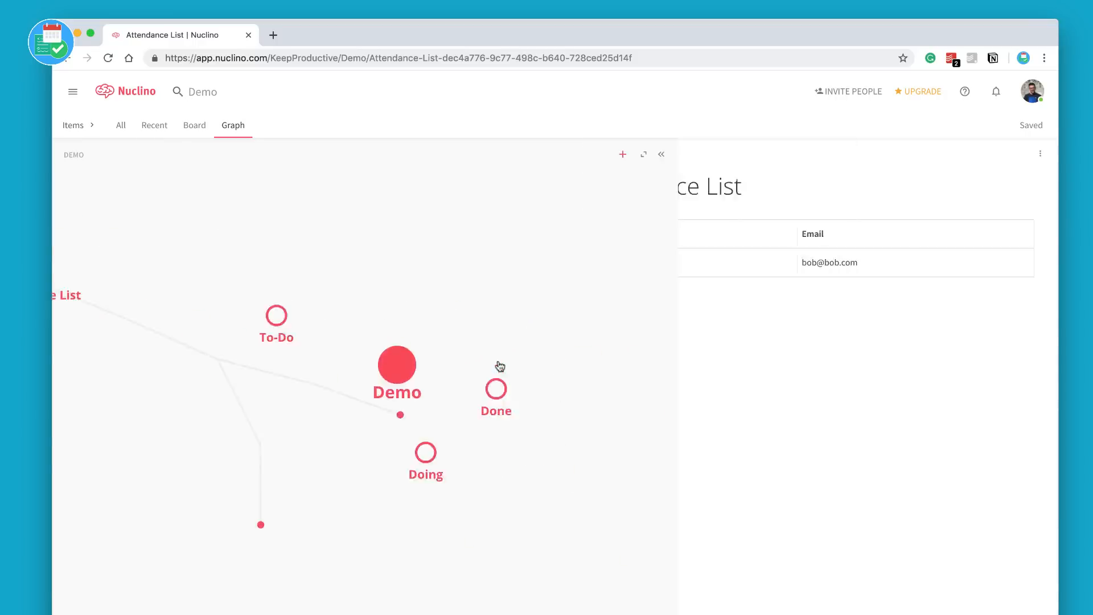
left_click(425, 451)
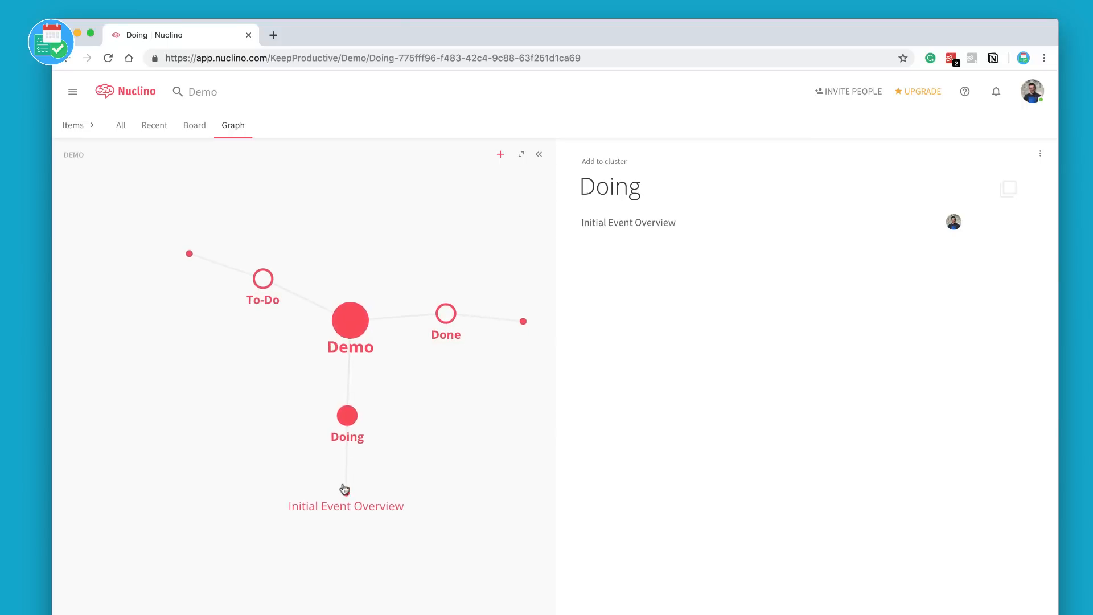
left_click(345, 506)
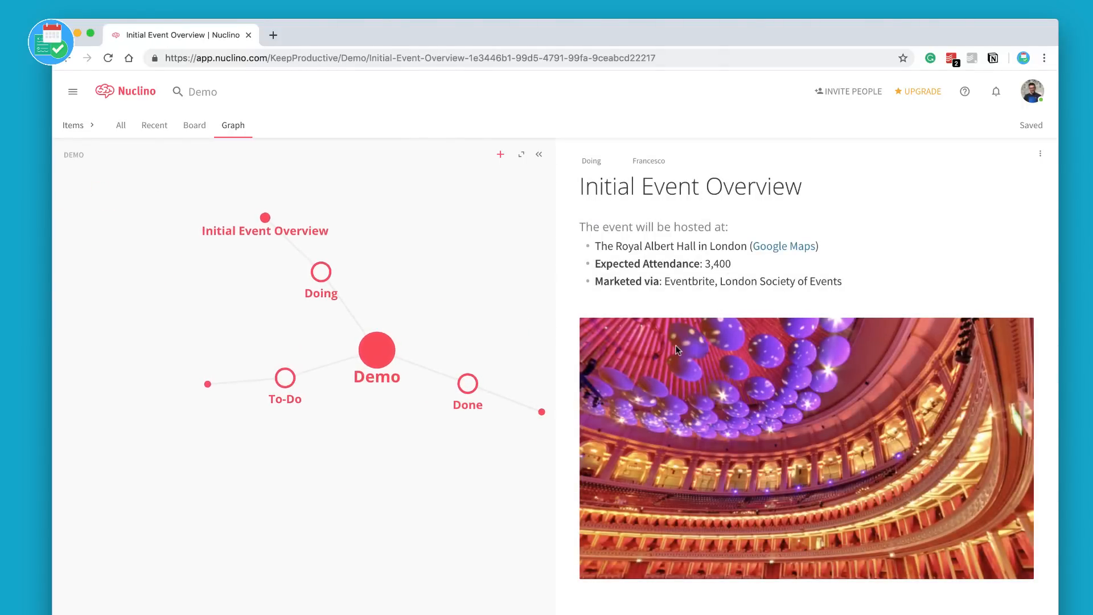
left_click(625, 297)
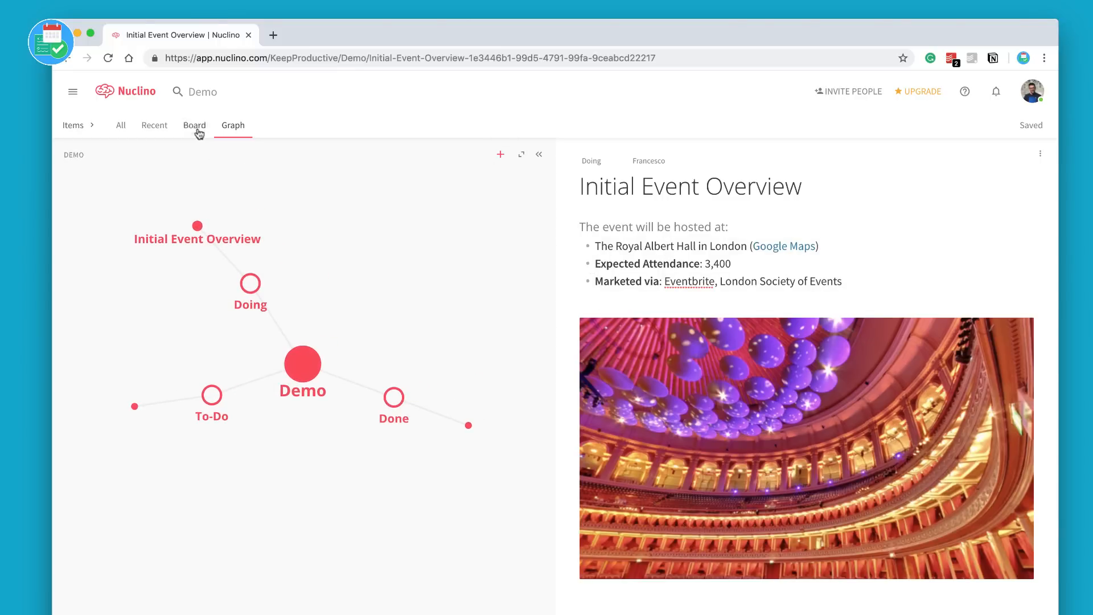
left_click(538, 154)
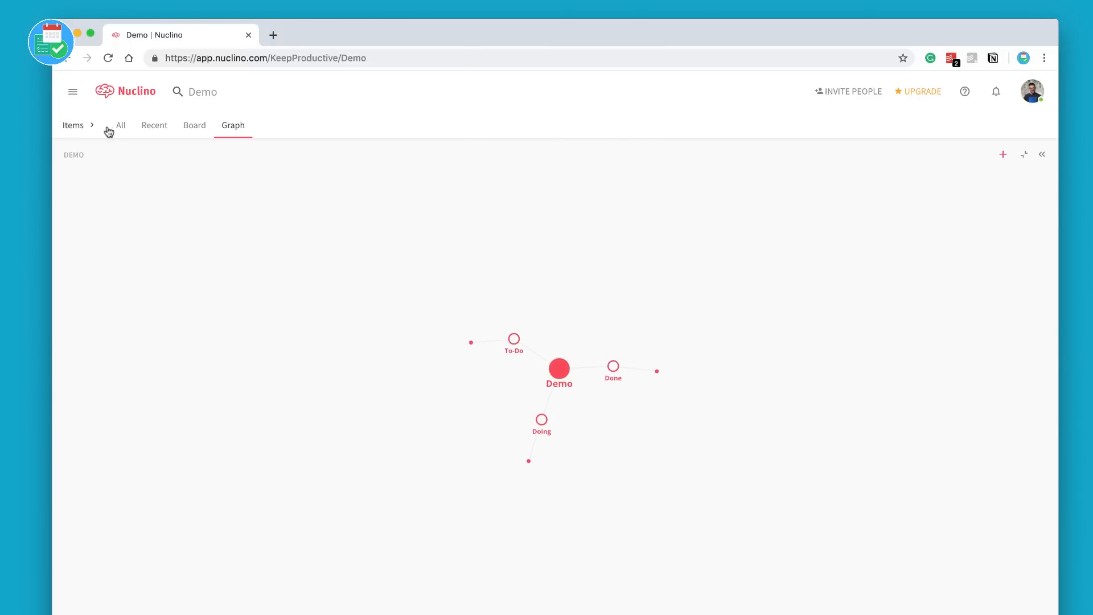
Return to the All list view with collapsed To-Do, Doing and Done clusters
left_click(121, 125)
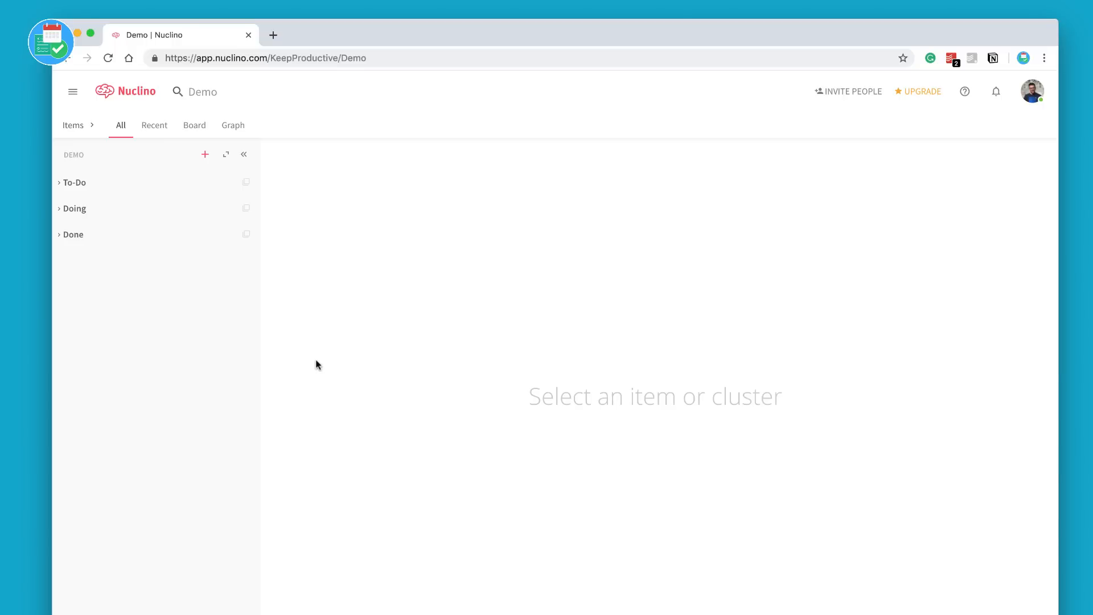
mouse_move(214, 314)
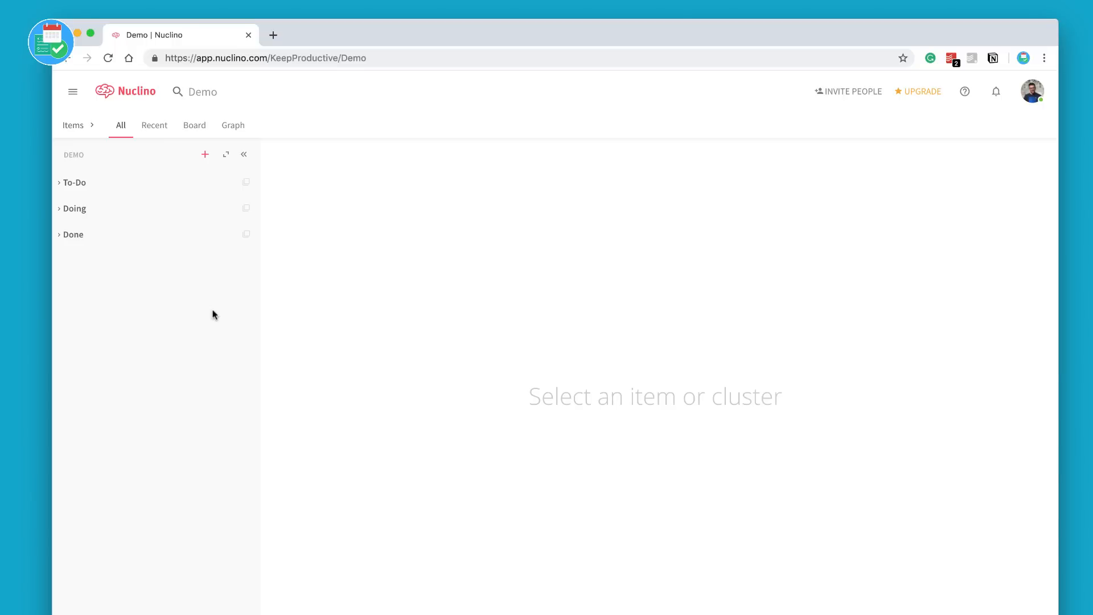